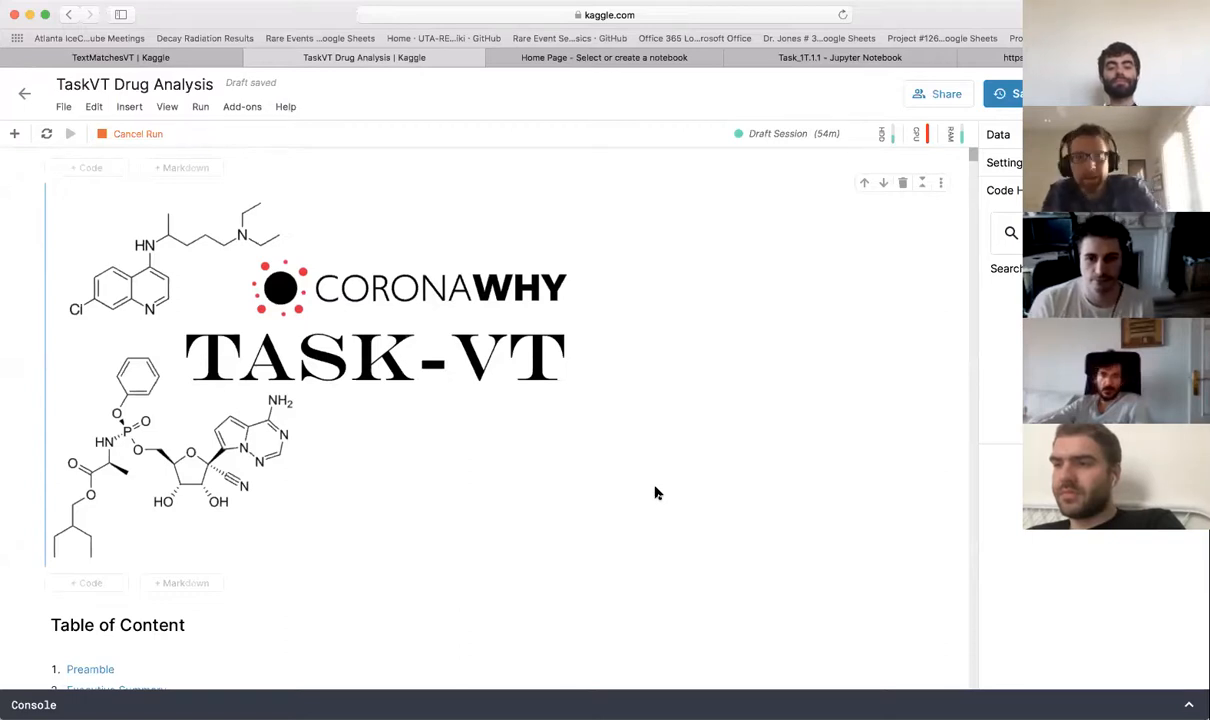
{"action": "mouse_move", "coordinate": [424, 479]}
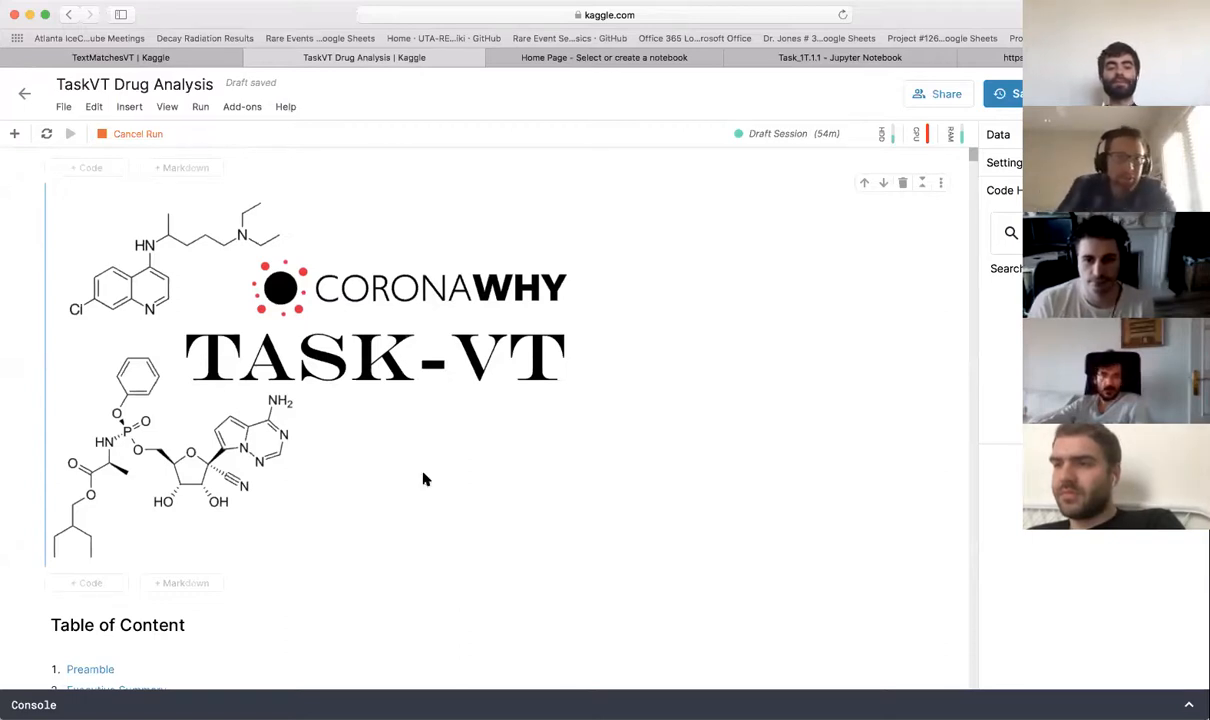
{"action": "mouse_move", "coordinate": [483, 484]}
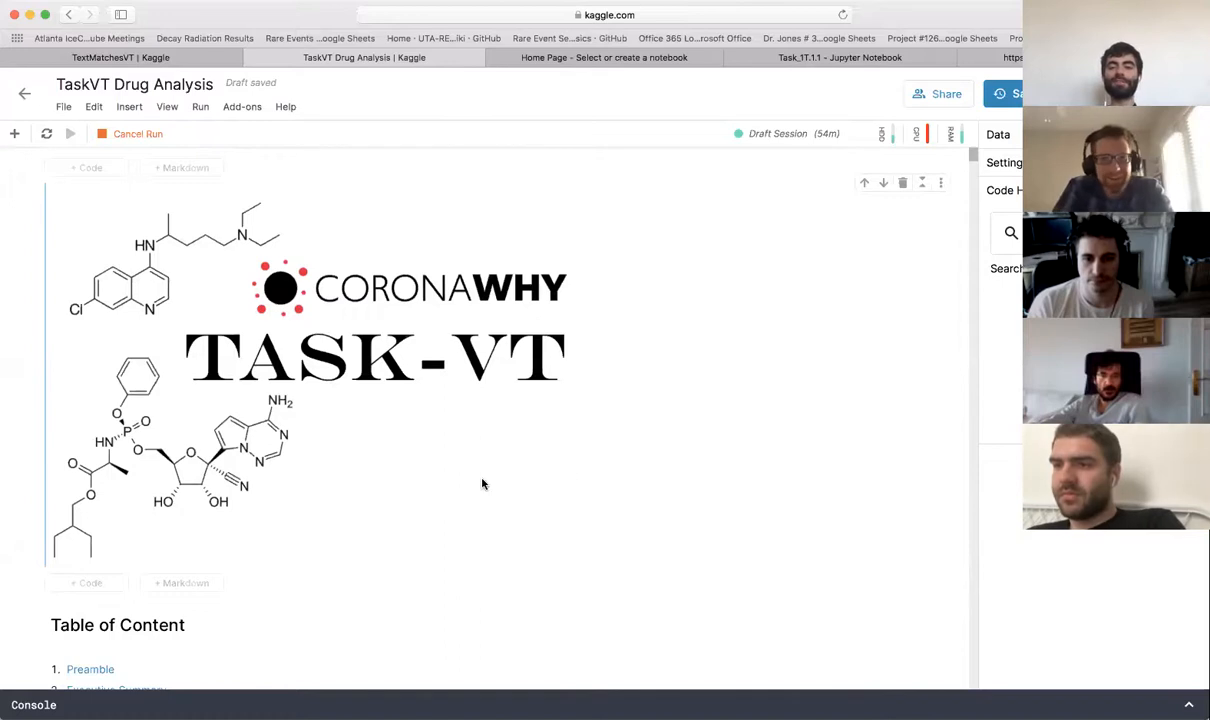
{"action": "mouse_move", "coordinate": [479, 489]}
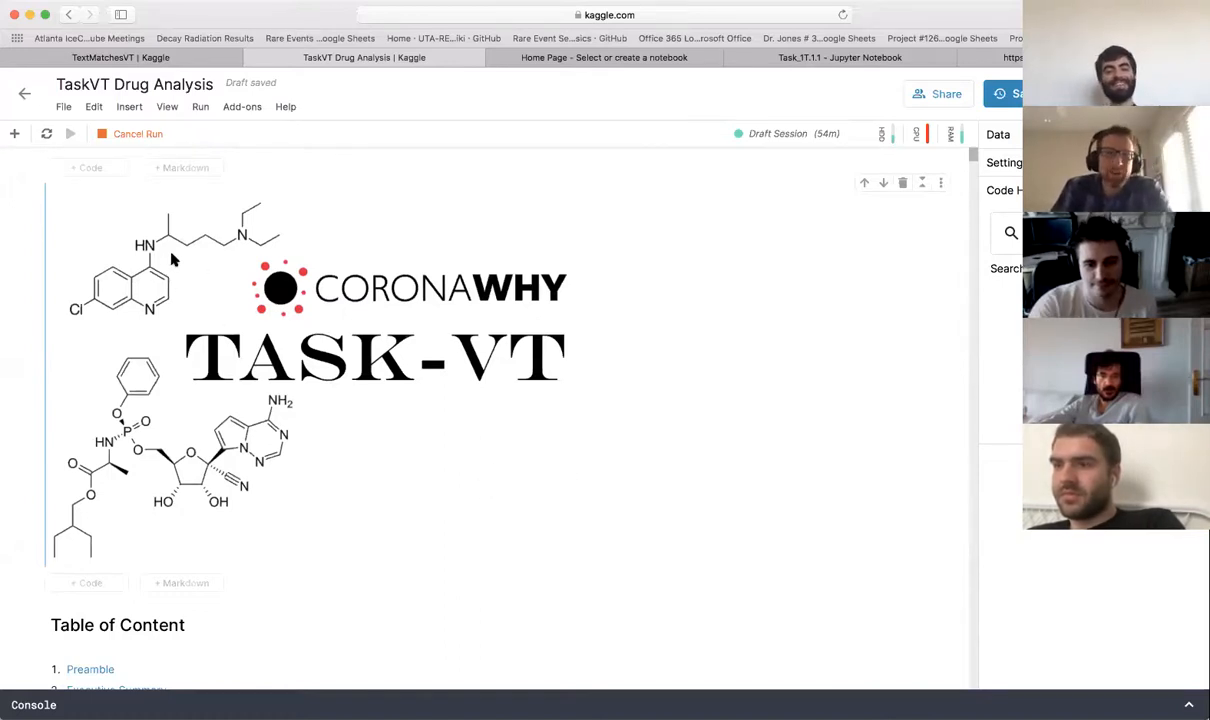
{"action": "mouse_move", "coordinate": [308, 482]}
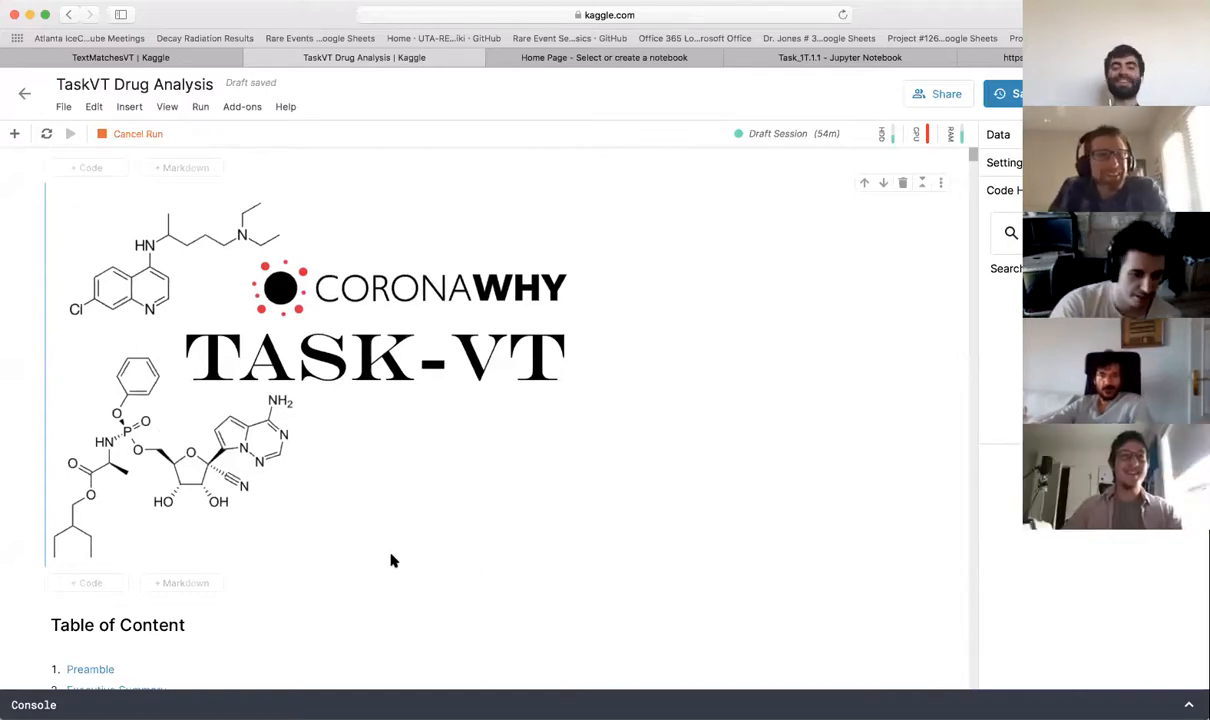
Scroll down to the Executive Summary with the drug treatment explorer links.
{"action": "scroll", "scroll_direction": "down", "scroll_amount": 3}
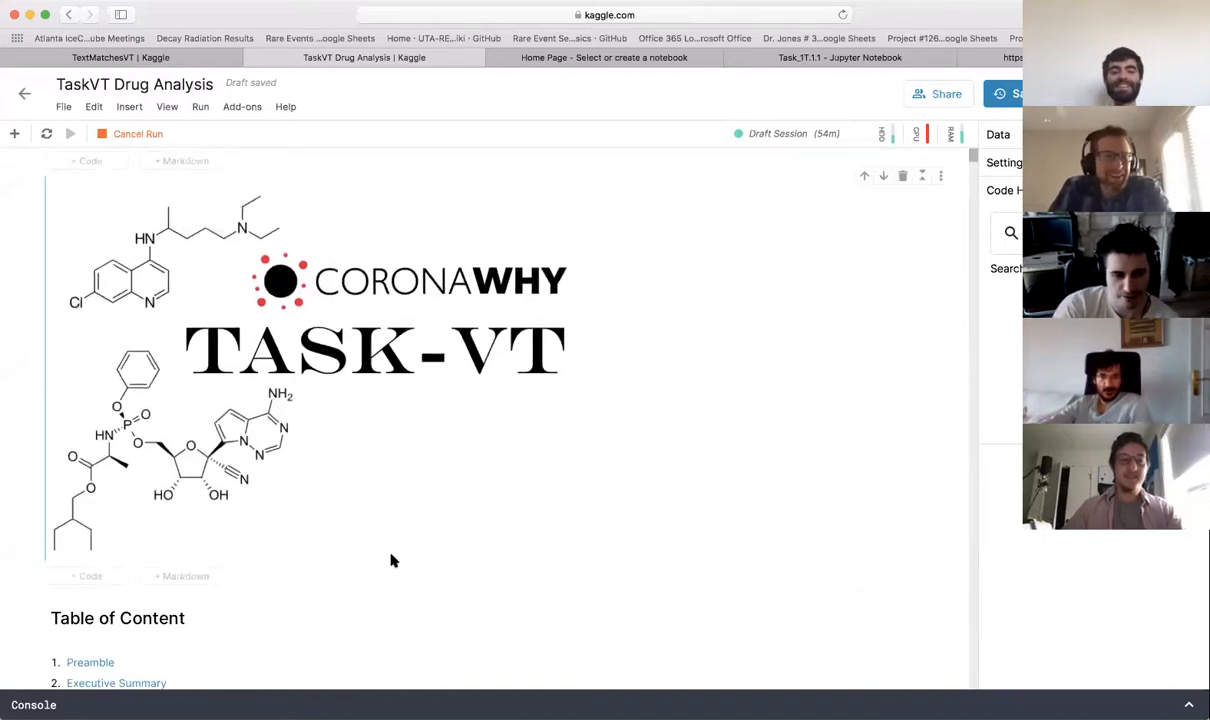
{"action": "scroll", "scroll_direction": "down", "scroll_amount": 3}
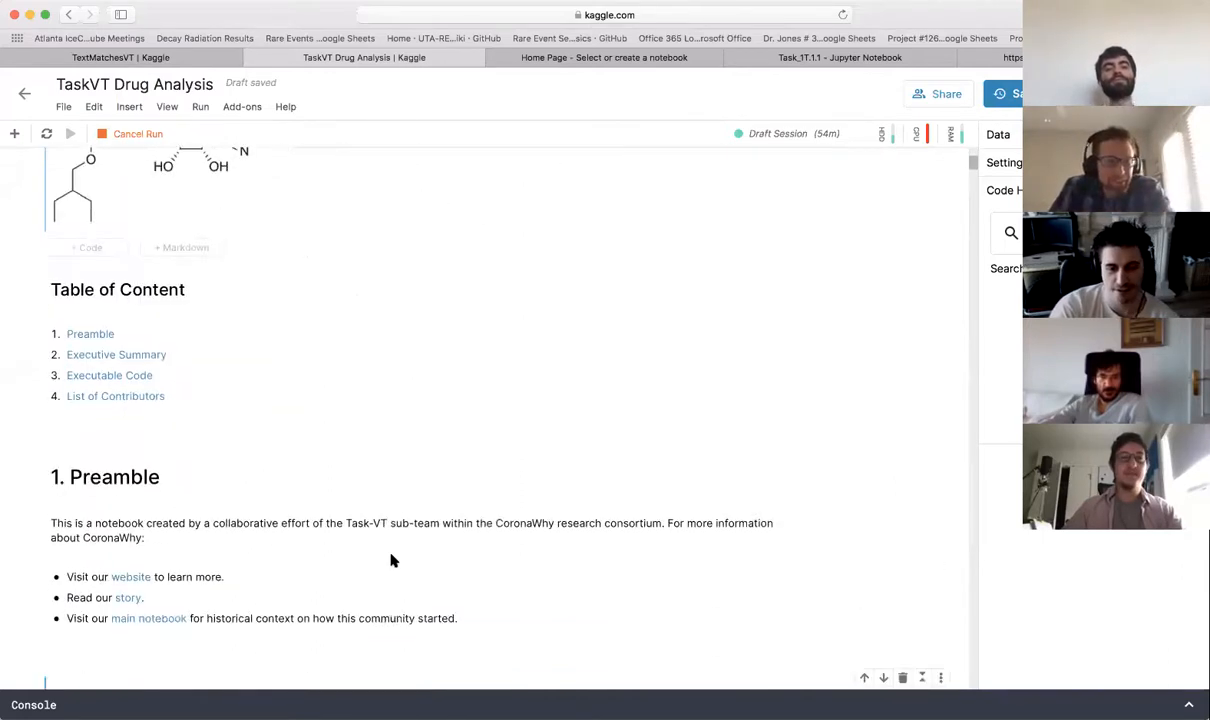
{"action": "scroll", "scroll_direction": "down", "scroll_amount": 3}
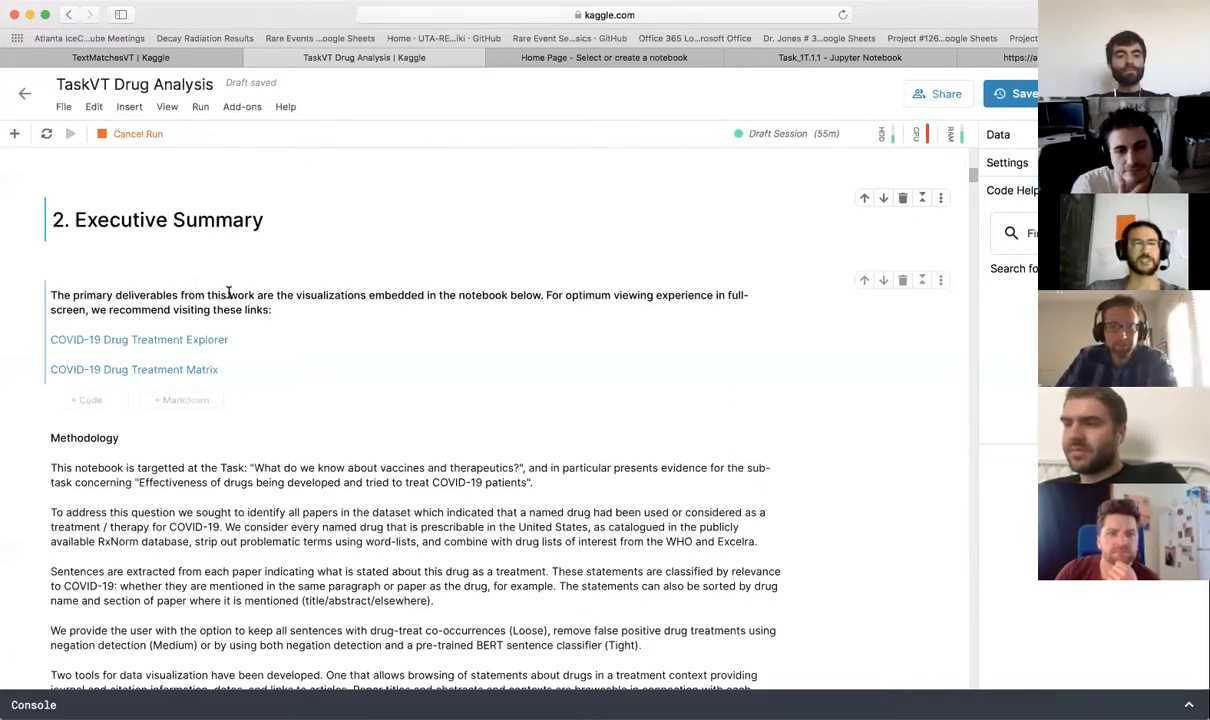
{"action": "mouse_move", "coordinate": [271, 341]}
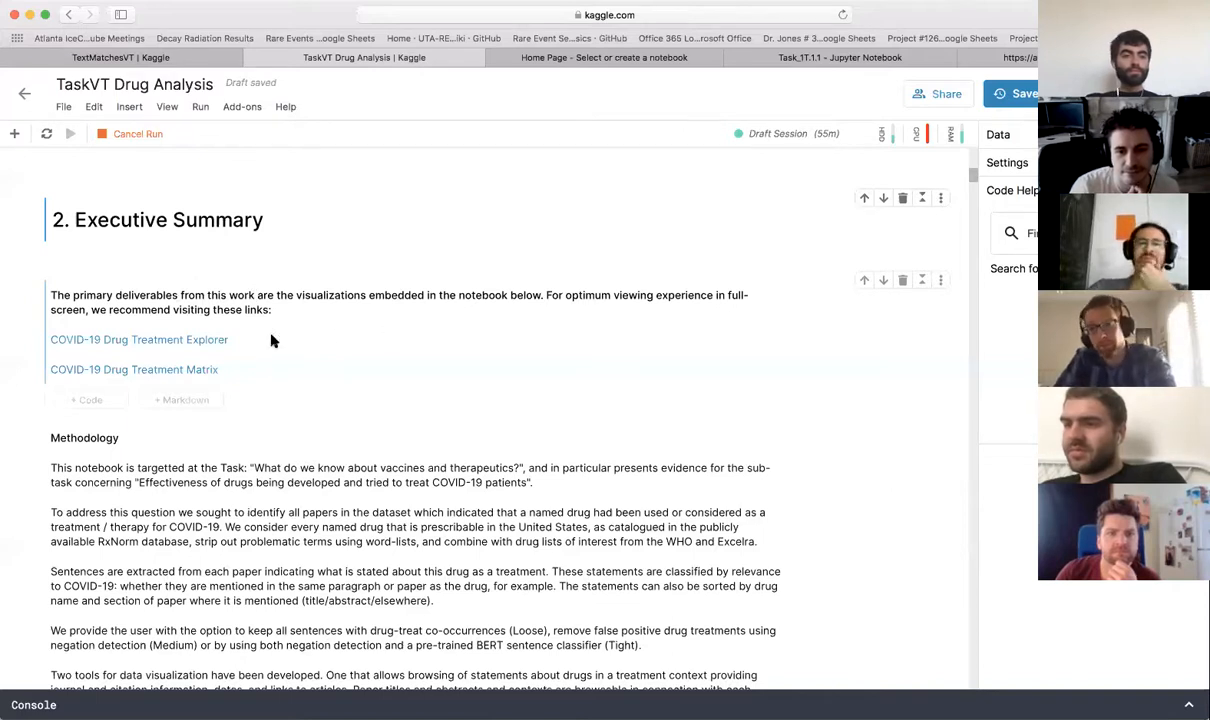
{"action": "mouse_move", "coordinate": [213, 342]}
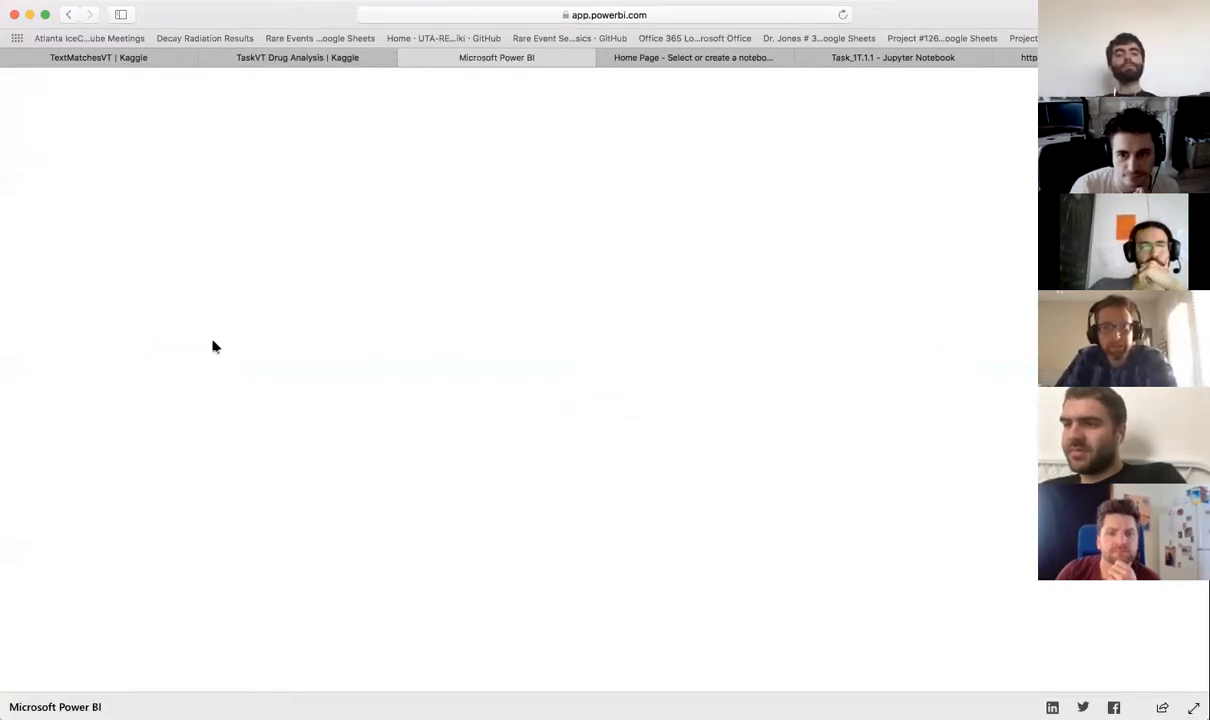
{"action": "mouse_move", "coordinate": [249, 232]}
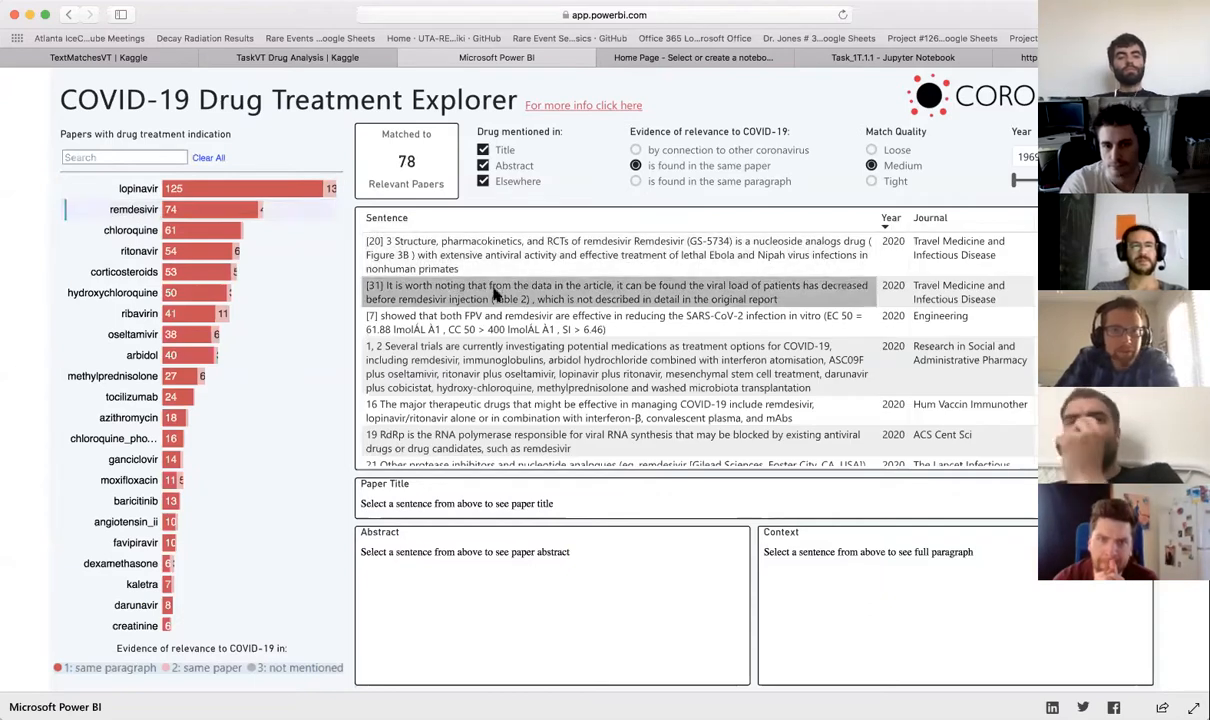
{"action": "mouse_move", "coordinate": [738, 292]}
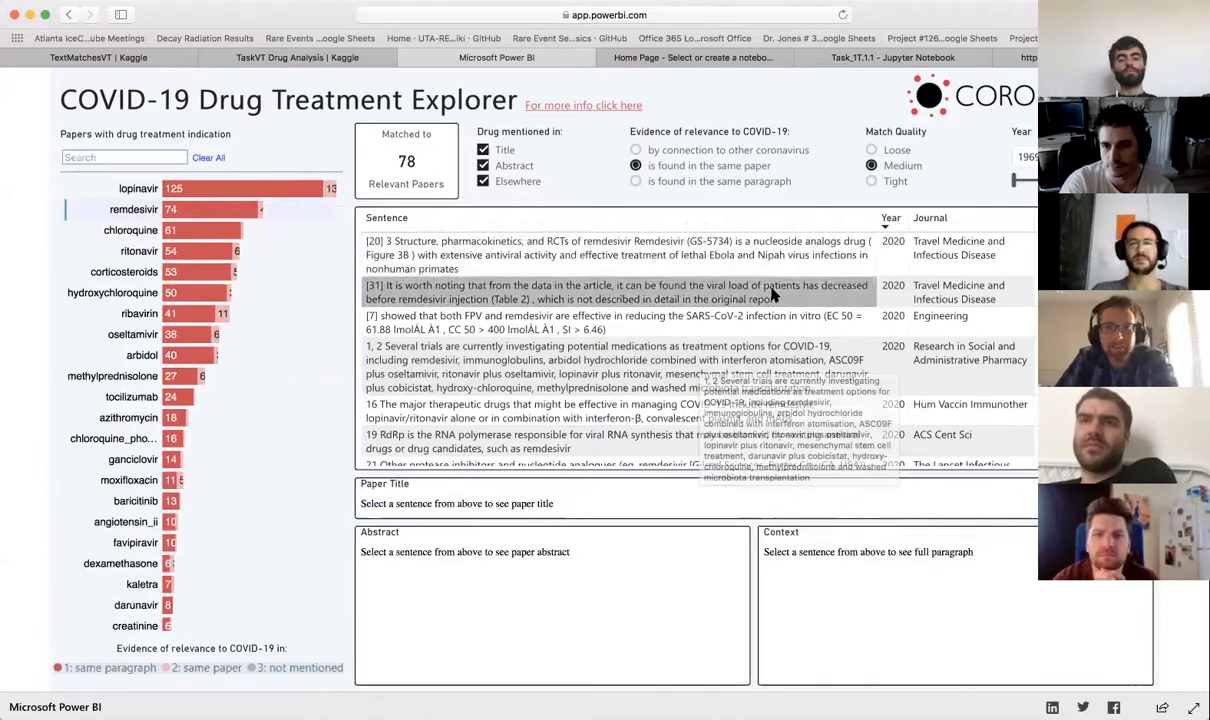
Show the remdesivir viral-load sentence's paper and rank drugs by other-coronavirus connection.
{"action": "left_click", "coordinate": [617, 292]}
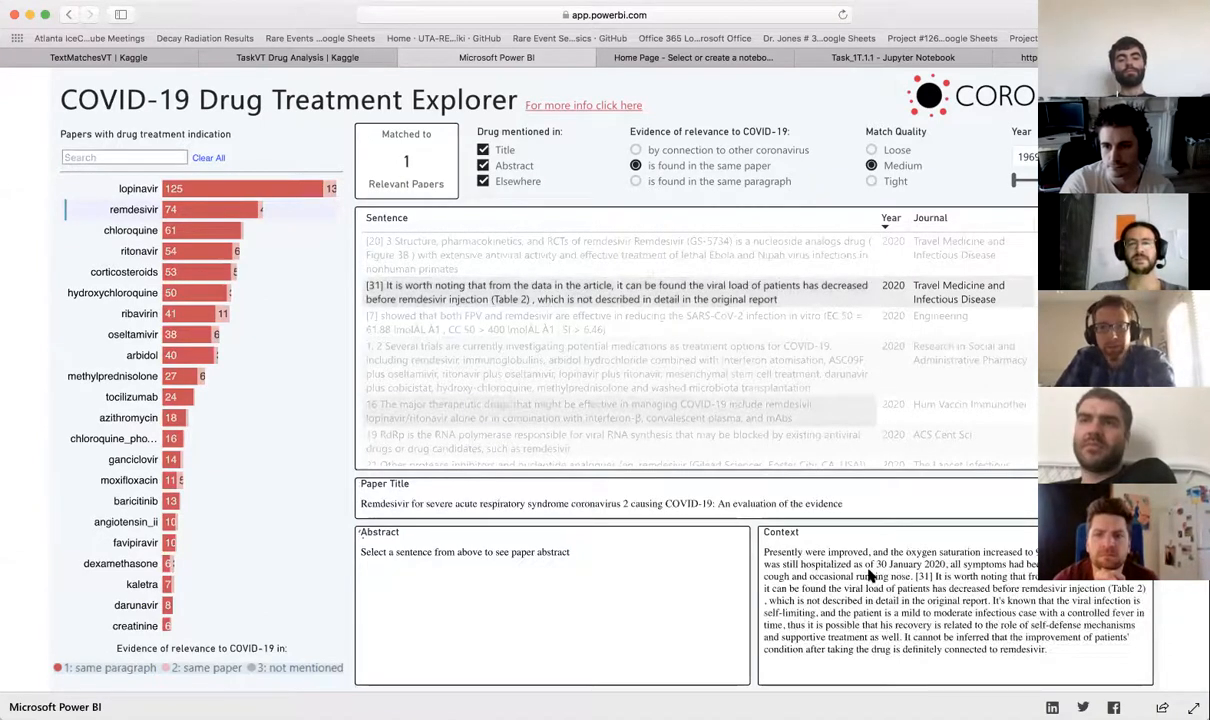
{"action": "left_click", "coordinate": [617, 292]}
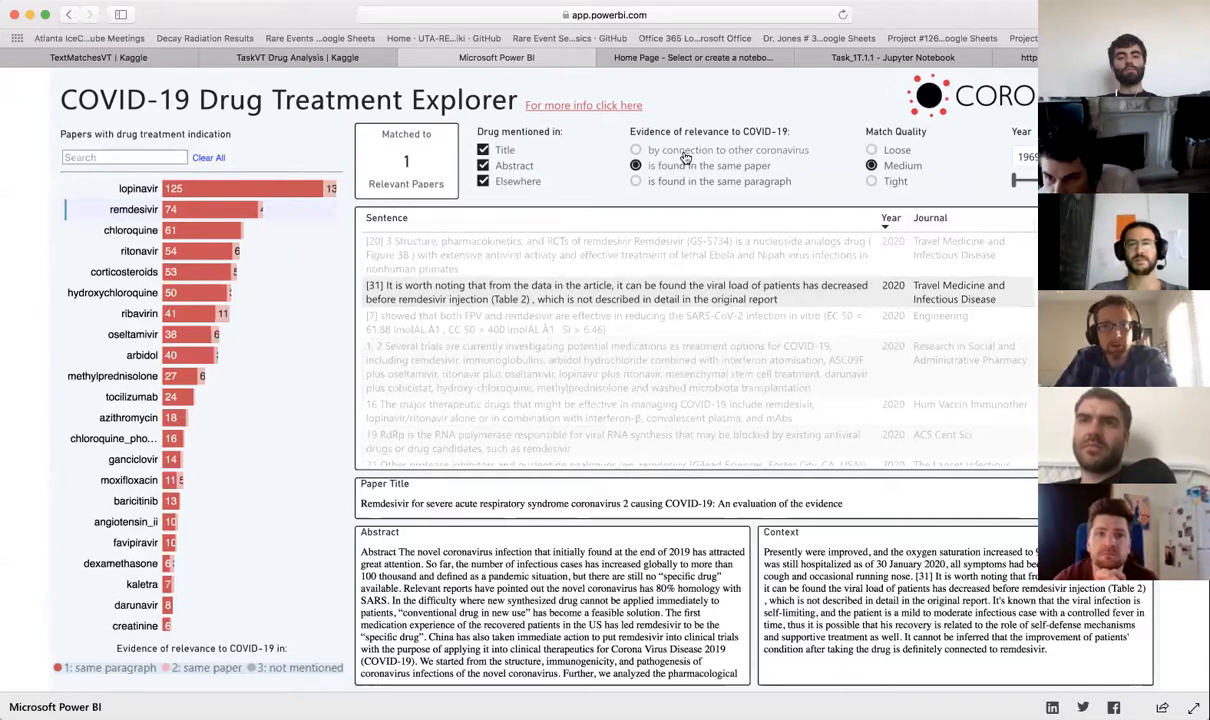
{"action": "left_click", "coordinate": [636, 149]}
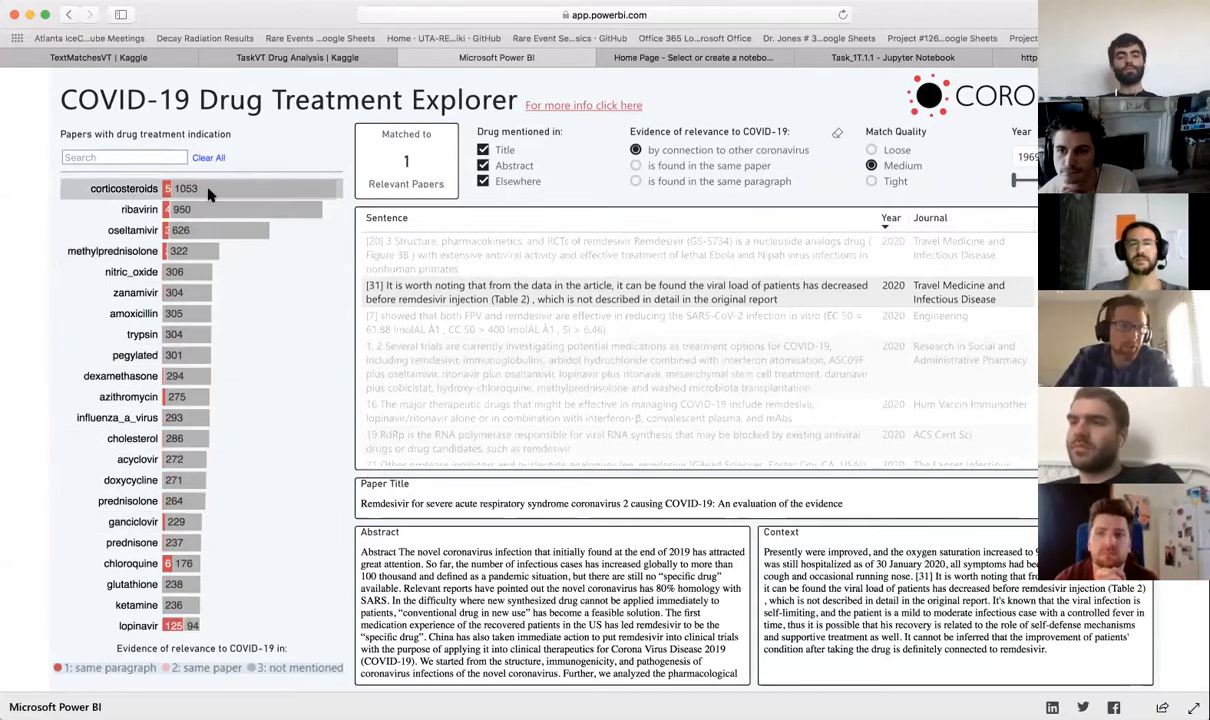
{"action": "mouse_move", "coordinate": [133, 521]}
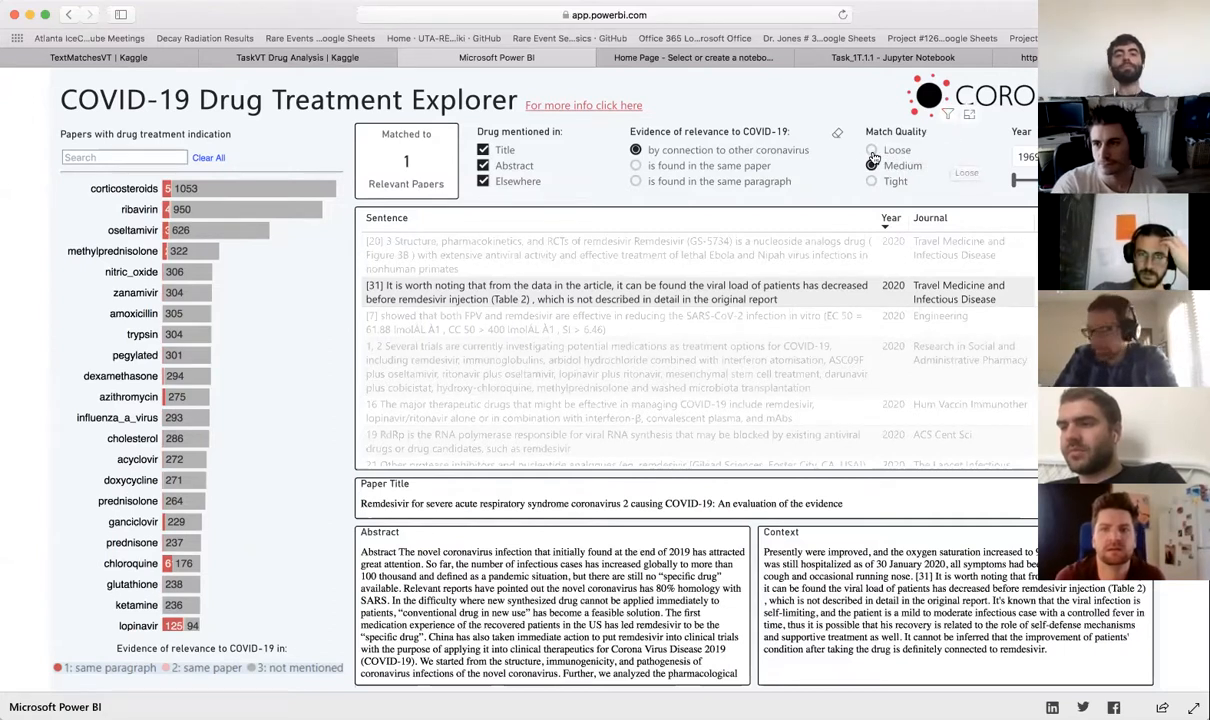
Try Loose match quality, then settle on Medium with 'is found in the same paper' evidence.
{"action": "left_click", "coordinate": [871, 165]}
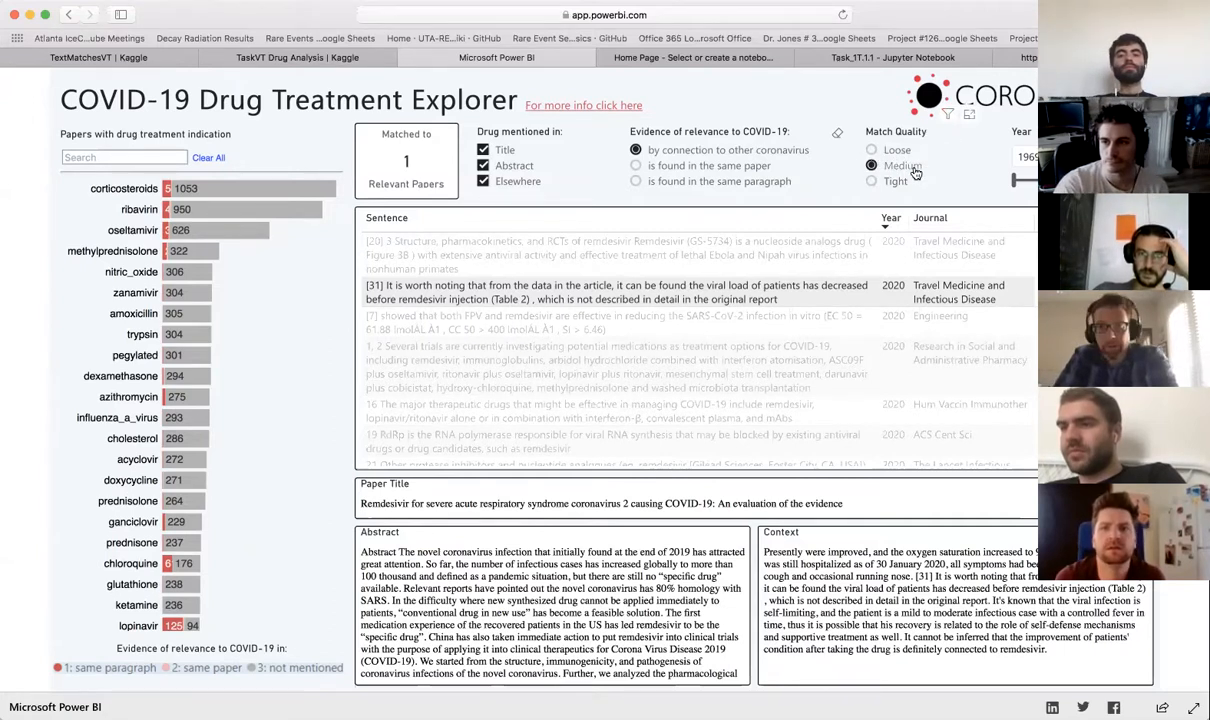
{"action": "mouse_move", "coordinate": [900, 170]}
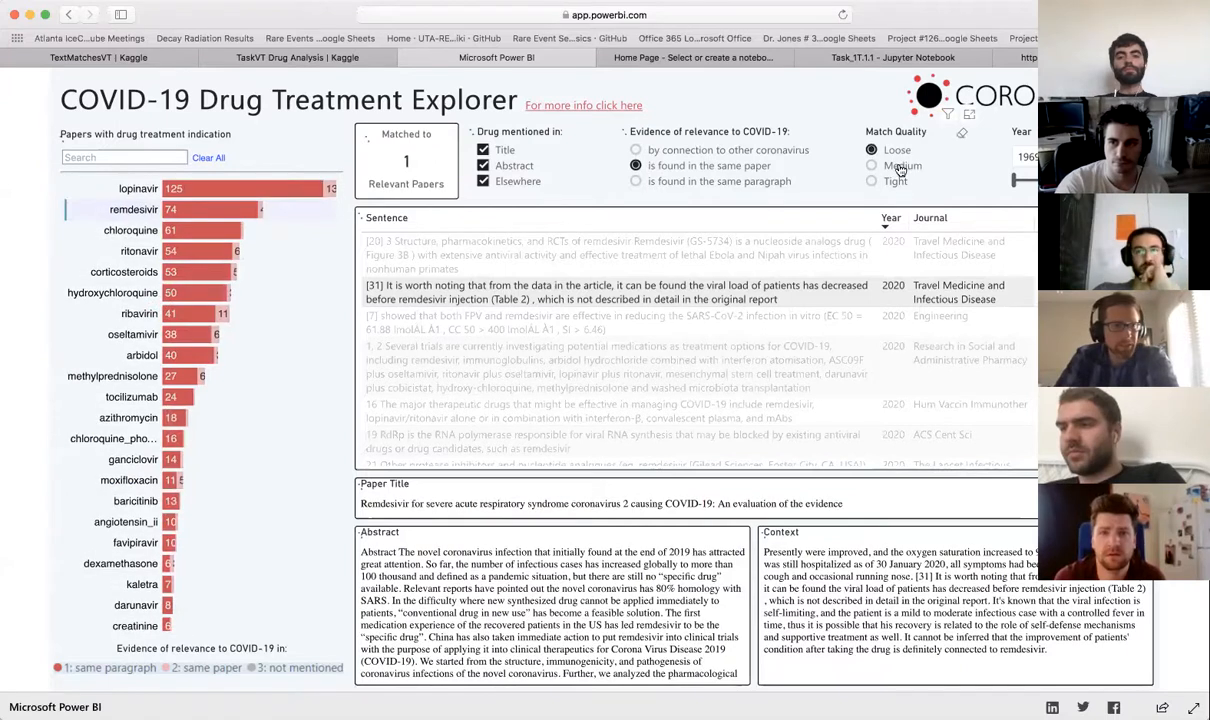
{"action": "left_click", "coordinate": [871, 165]}
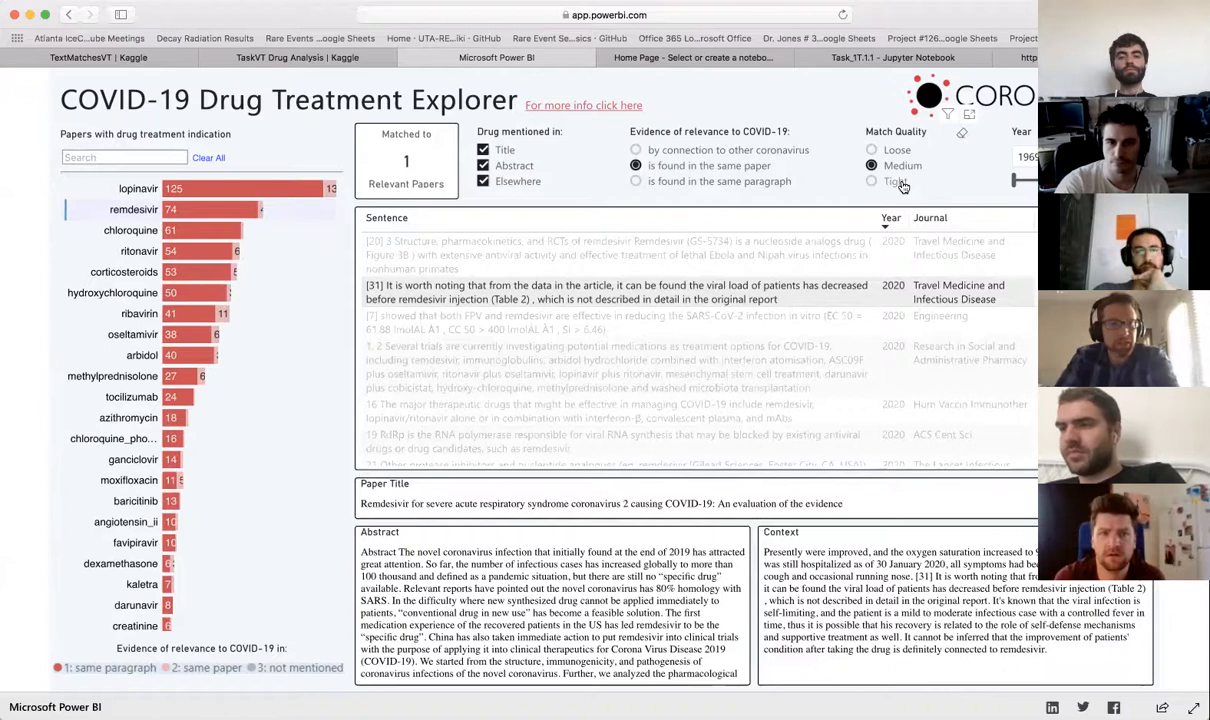
{"action": "left_click", "coordinate": [871, 181]}
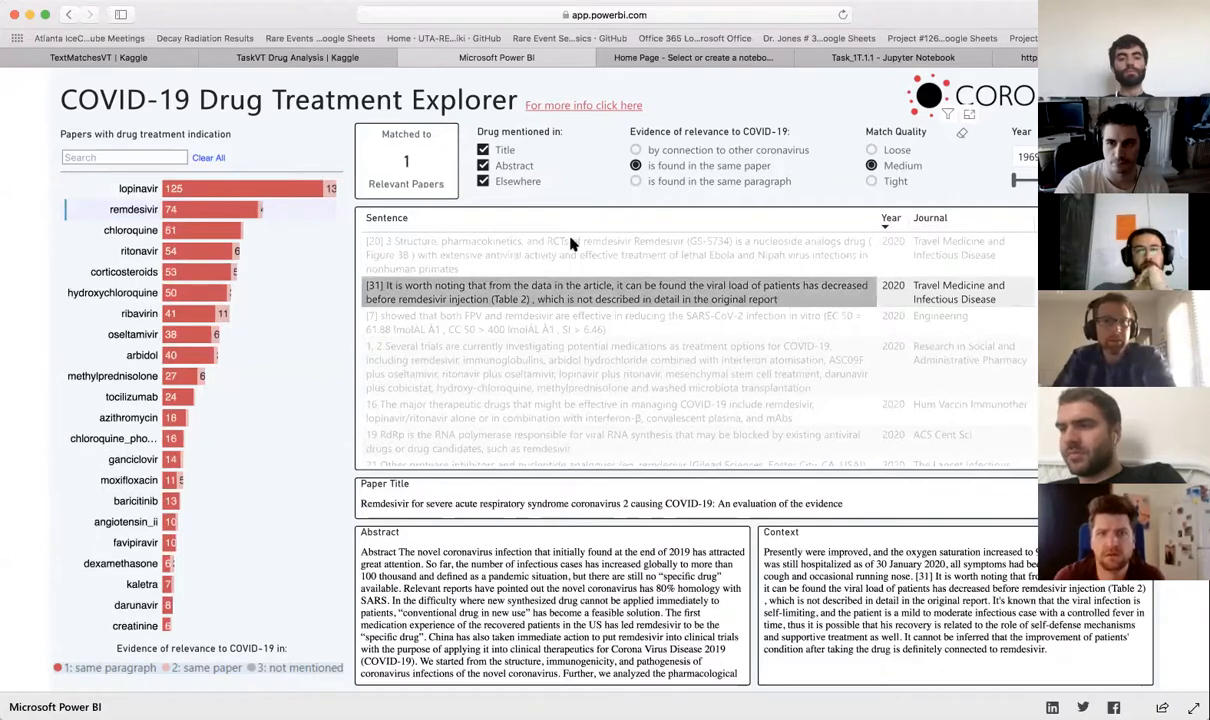
{"action": "mouse_move", "coordinate": [203, 375]}
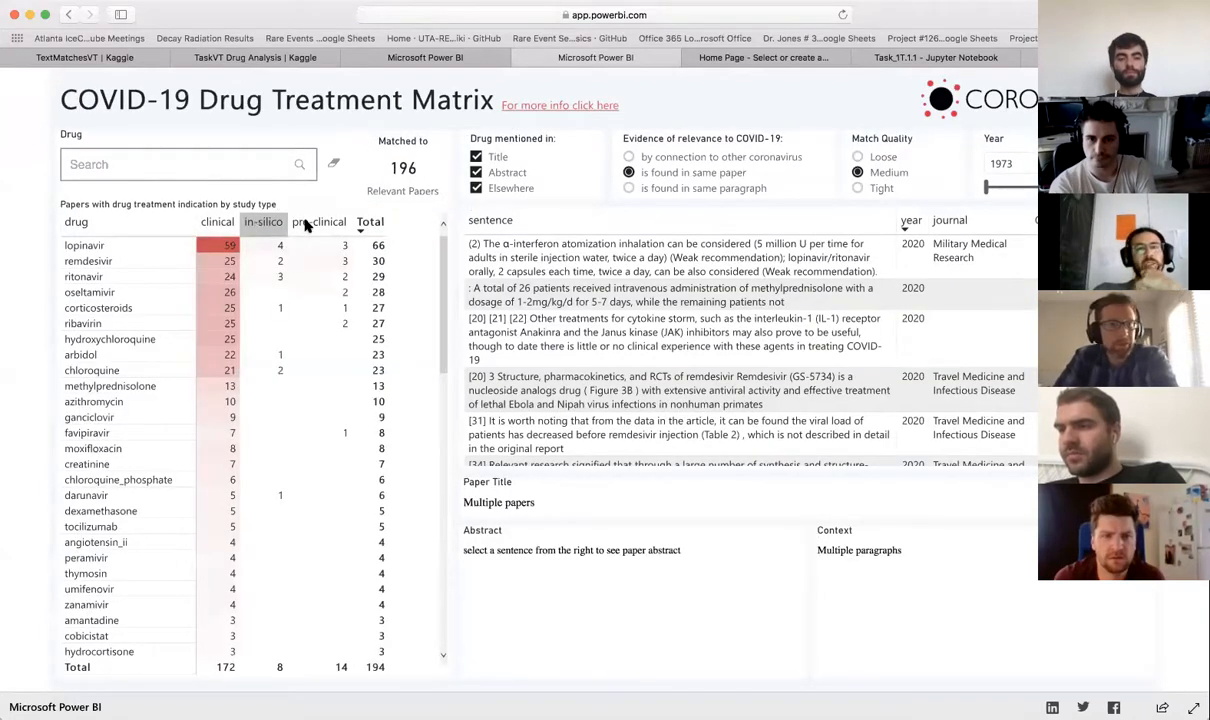
{"action": "mouse_move", "coordinate": [462, 266]}
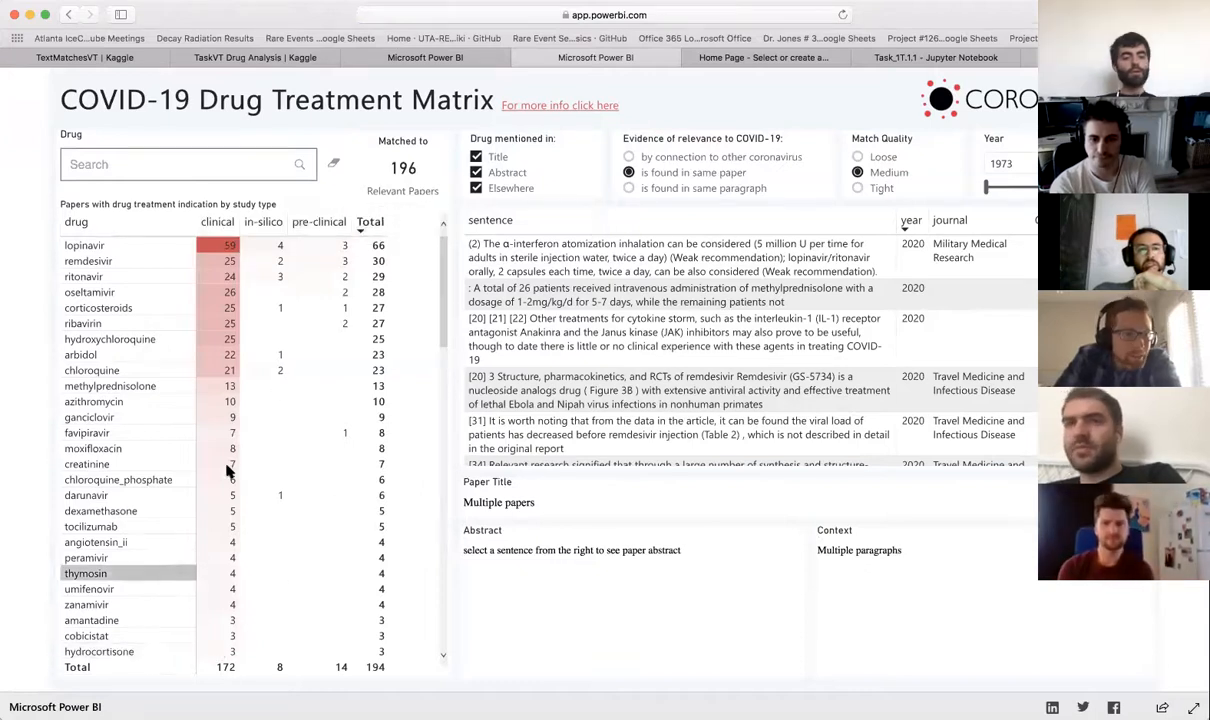
{"action": "mouse_move", "coordinate": [280, 261]}
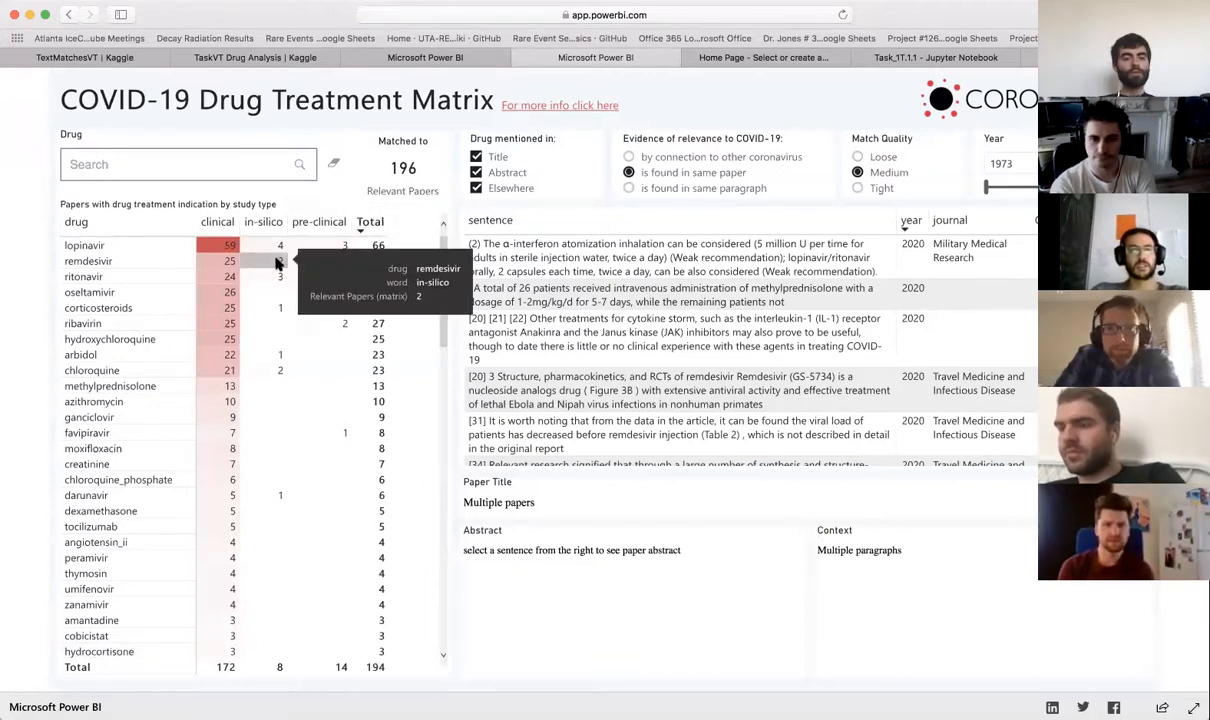
{"action": "mouse_move", "coordinate": [335, 323]}
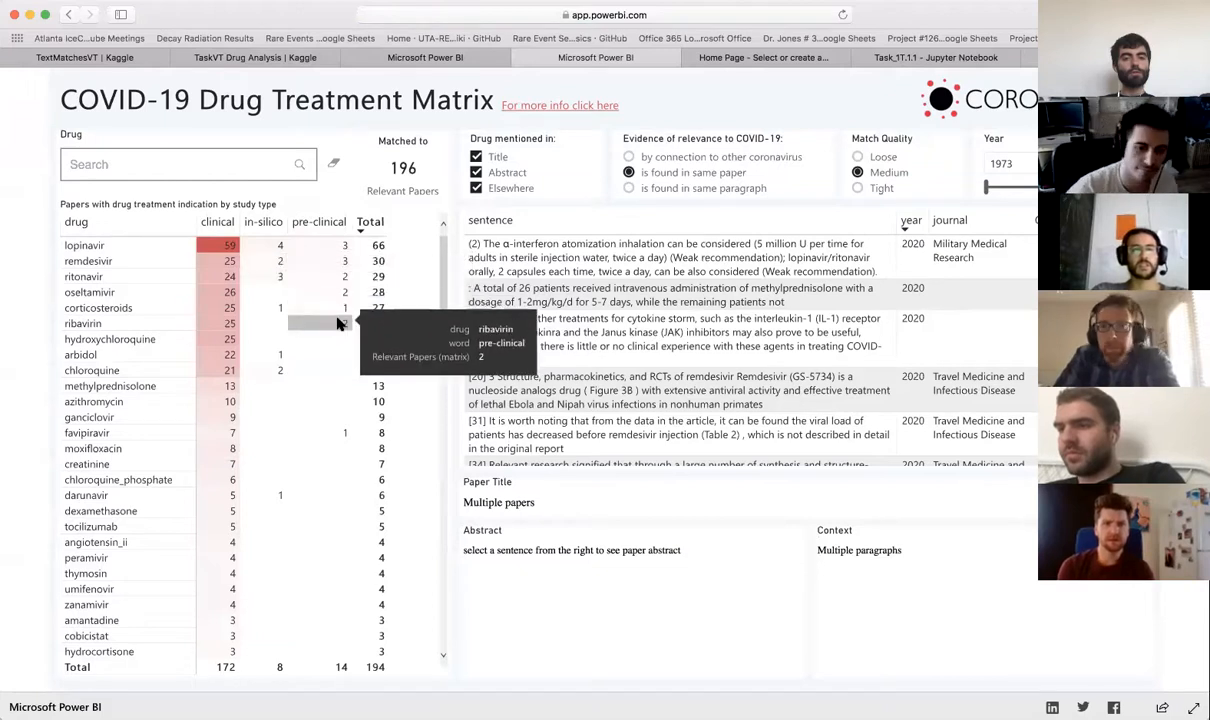
{"action": "mouse_move", "coordinate": [735, 172]}
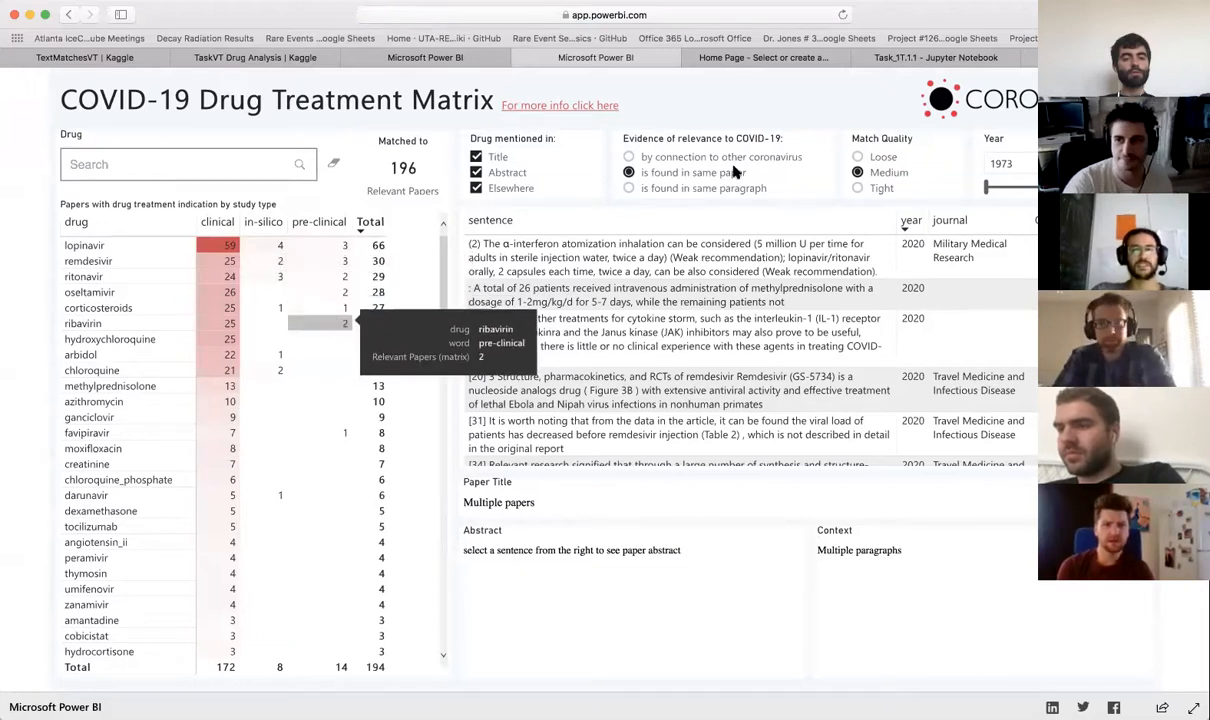
Rank drugs by other-coronavirus connection (314 papers) and list ribavirin's clinical sentences.
{"action": "left_click", "coordinate": [629, 157]}
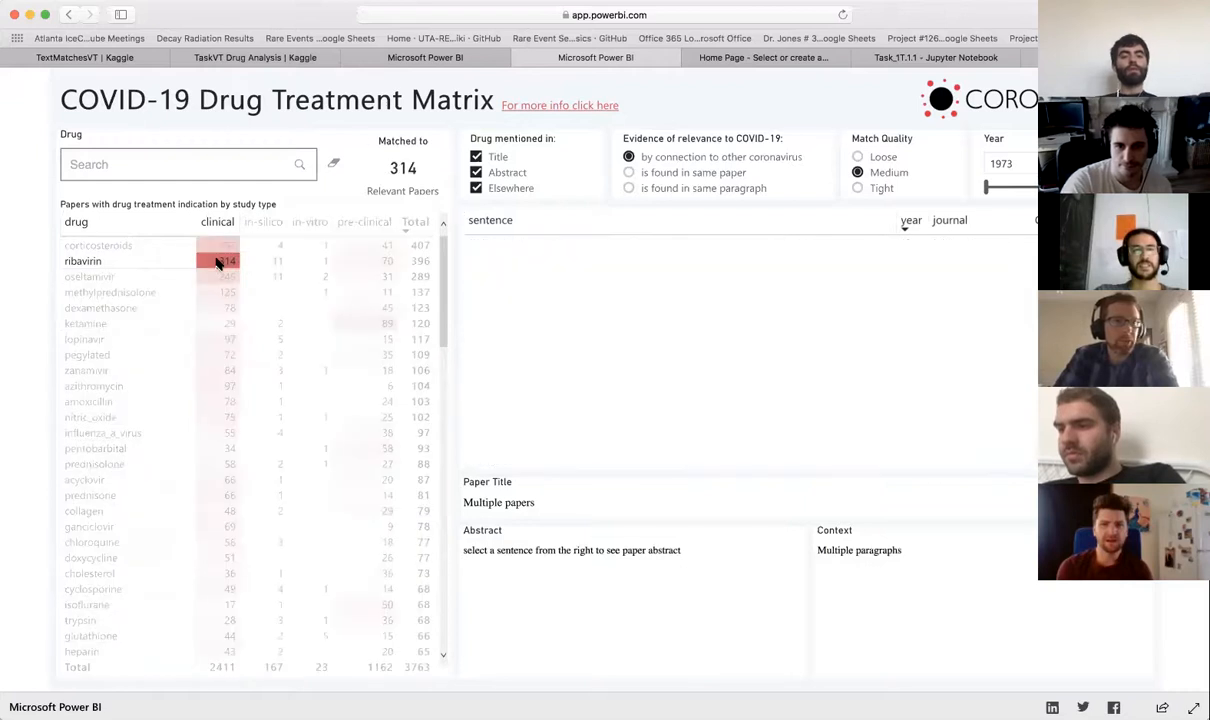
{"action": "left_click", "coordinate": [83, 261]}
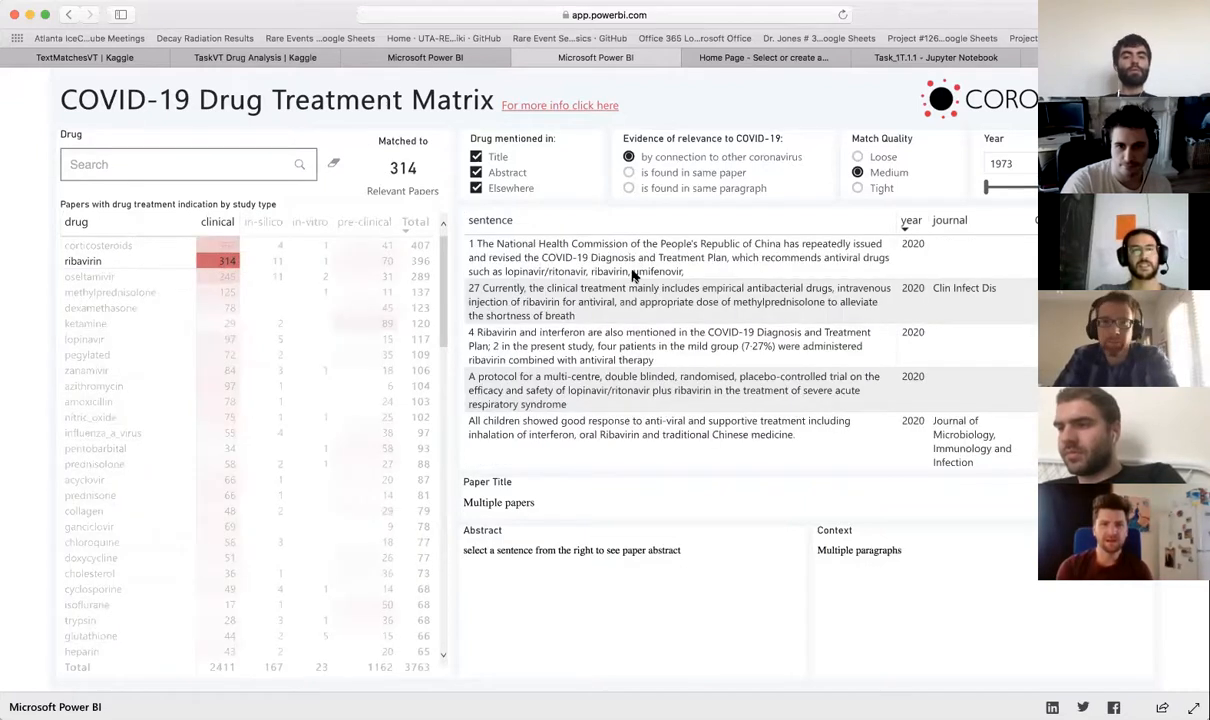
{"action": "left_click", "coordinate": [670, 390]}
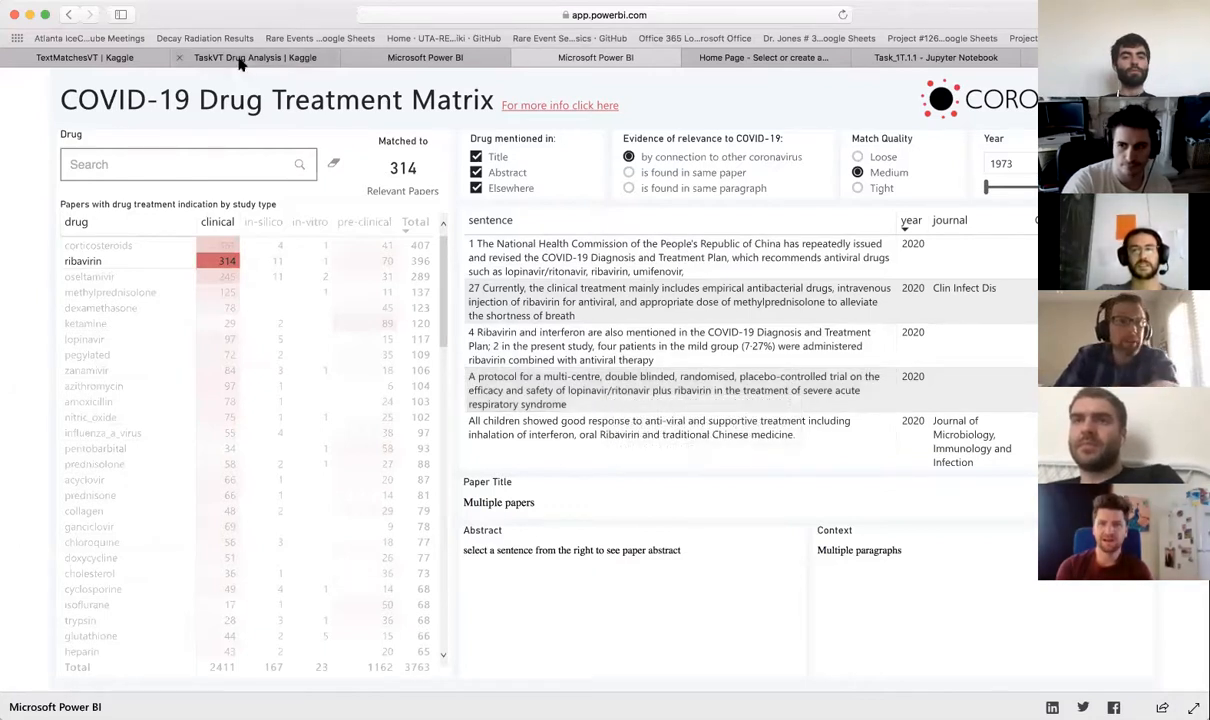
Return to the TaskVT Drug Analysis tab and read down to the Imports and Installs flags.
{"action": "left_click", "coordinate": [254, 57]}
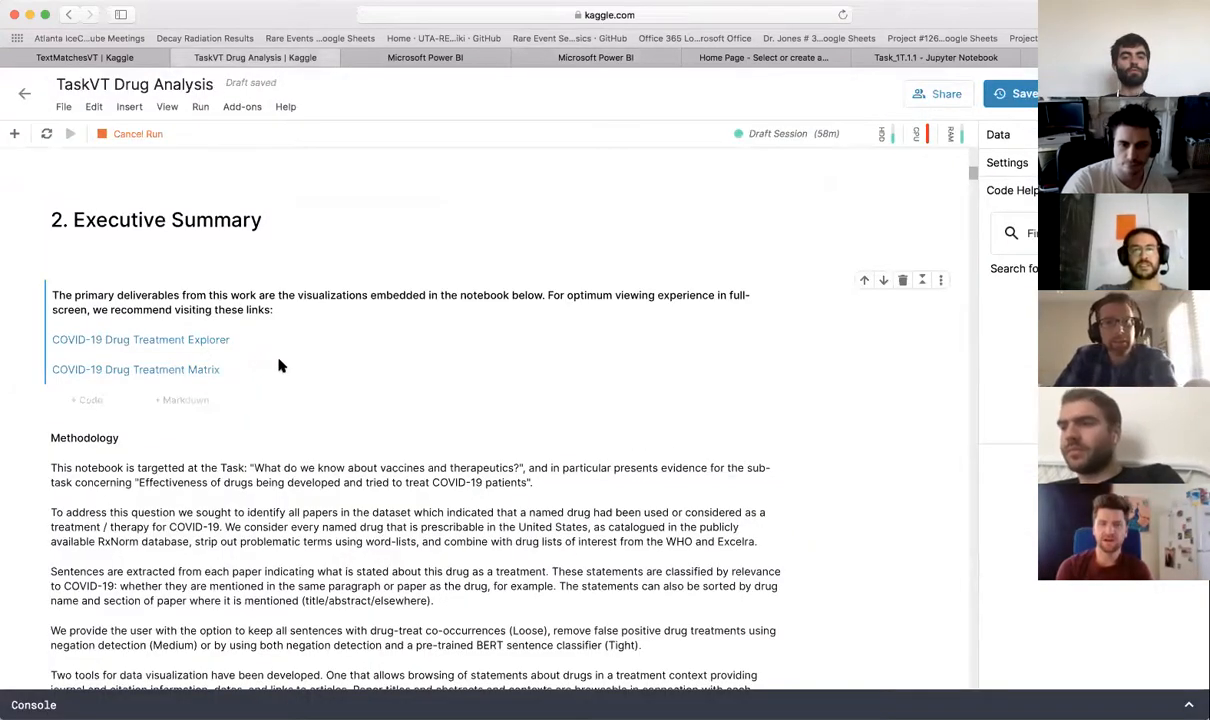
{"action": "scroll", "scroll_direction": "down", "scroll_amount": 3}
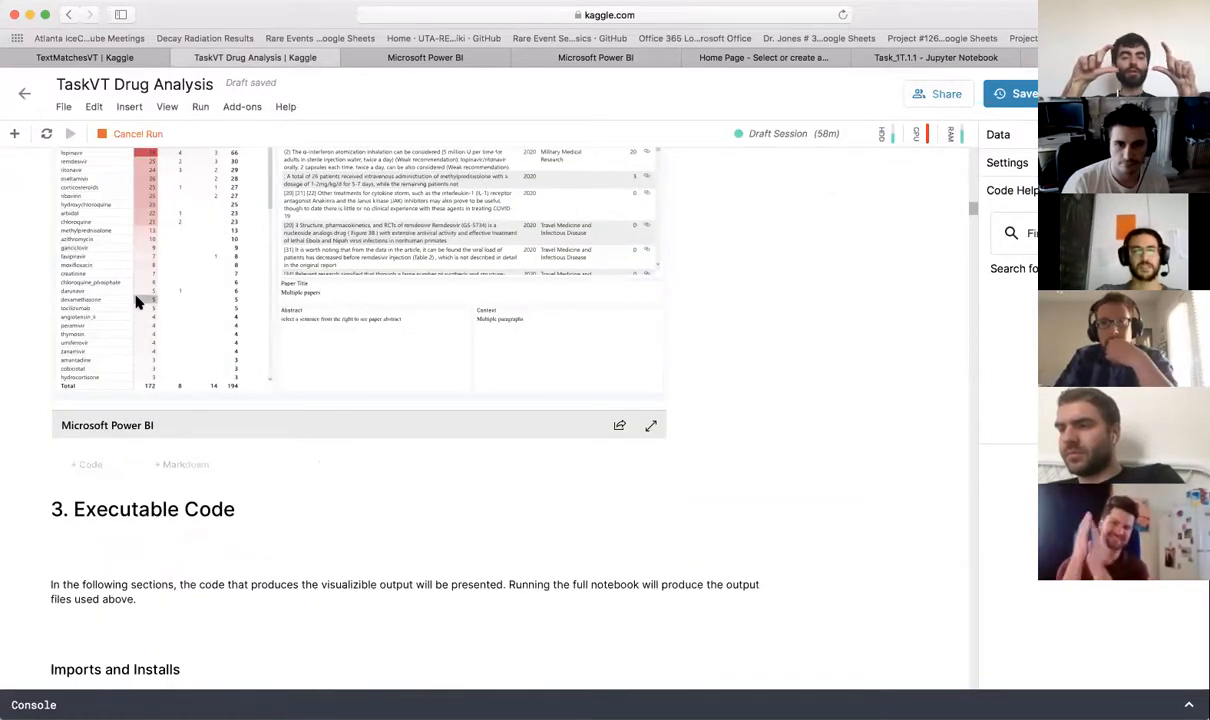
{"action": "mouse_move", "coordinate": [152, 299]}
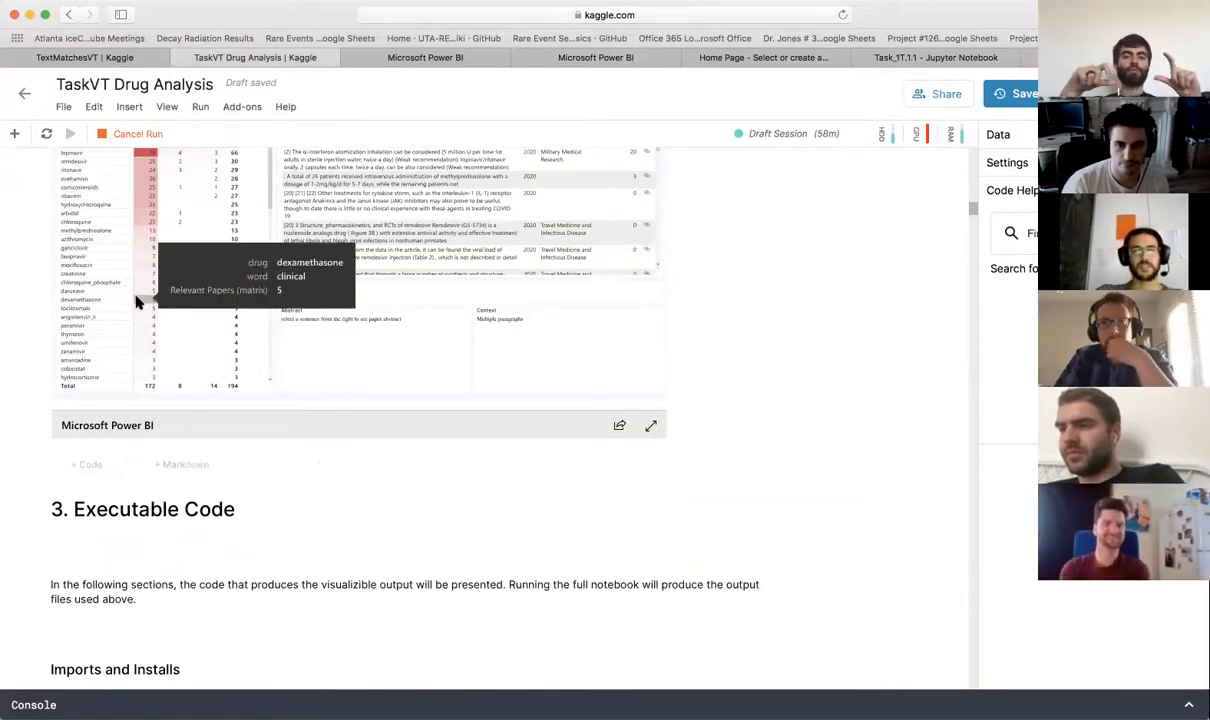
{"action": "mouse_move", "coordinate": [763, 330]}
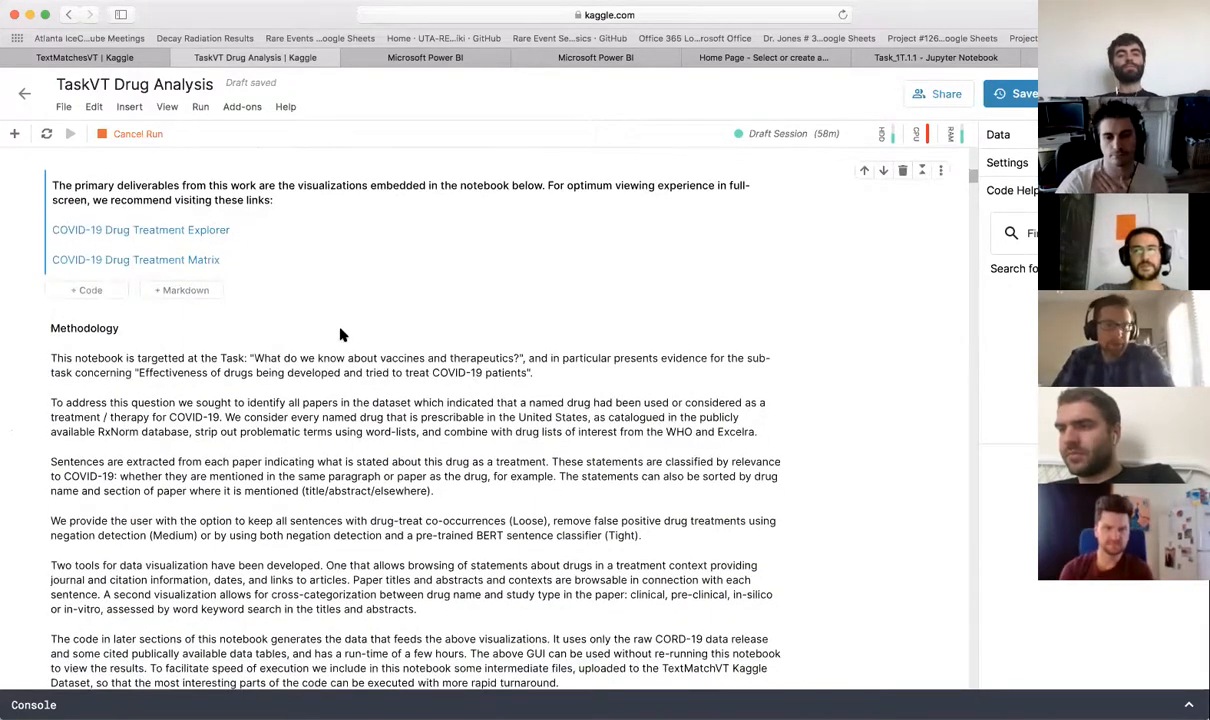
{"action": "scroll", "scroll_direction": "down", "scroll_amount": 3}
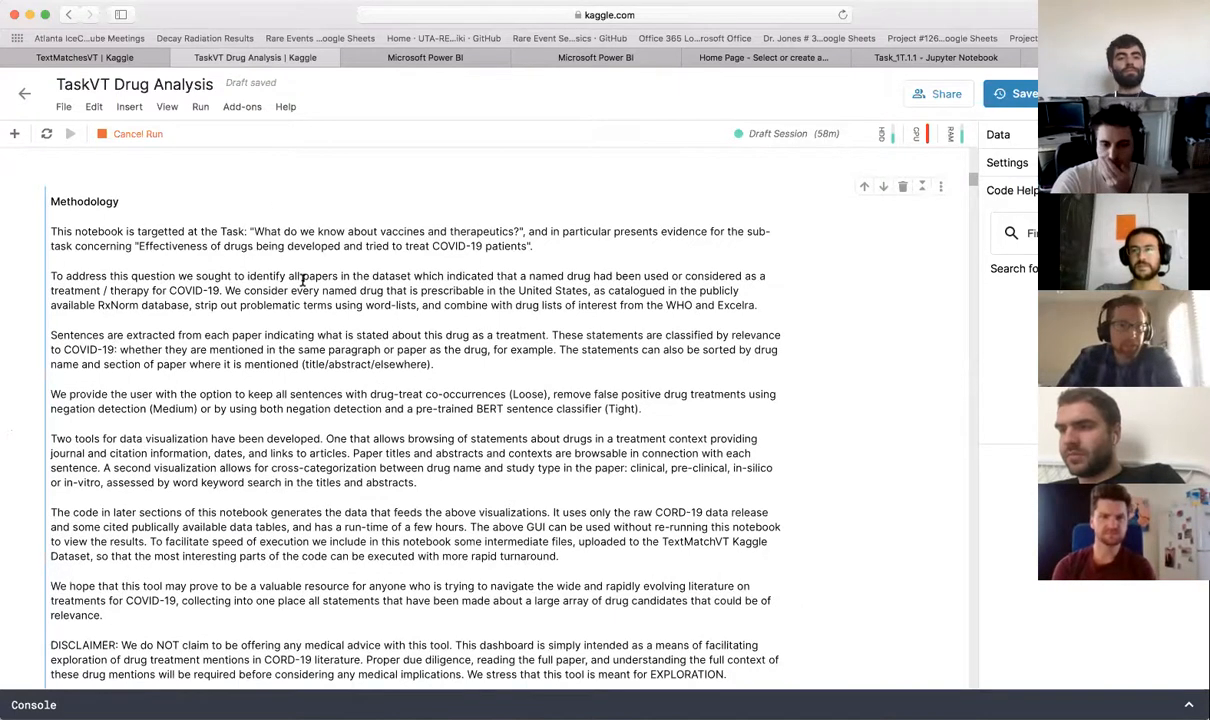
{"action": "scroll", "scroll_direction": "down", "scroll_amount": 3}
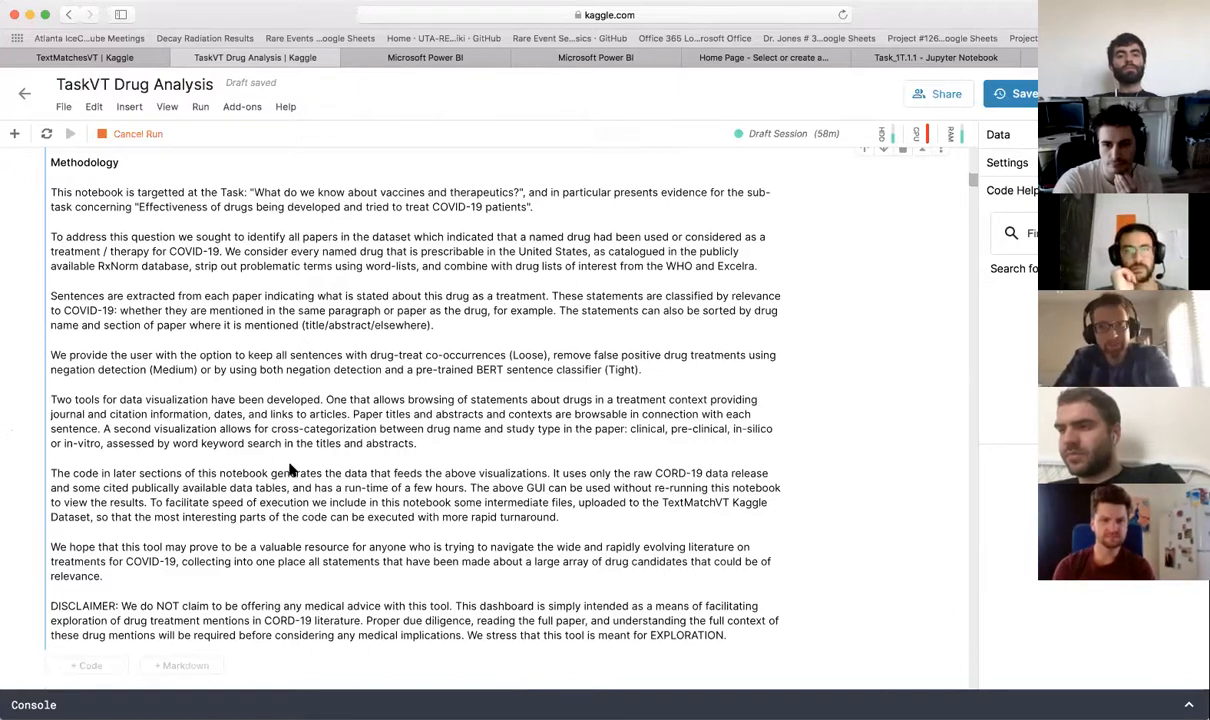
{"action": "scroll", "scroll_direction": "down", "scroll_amount": 3}
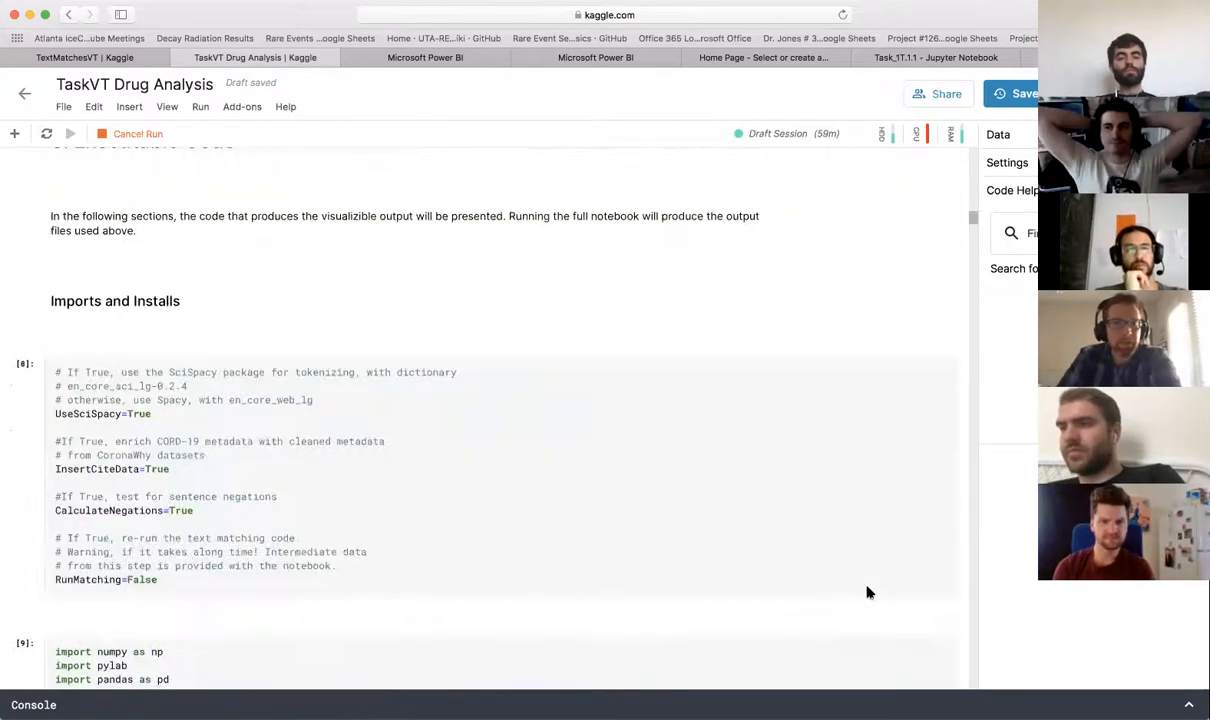
Scroll past the code cells to the alphabetical List of Contributors.
{"action": "scroll", "scroll_direction": "down", "scroll_amount": 3}
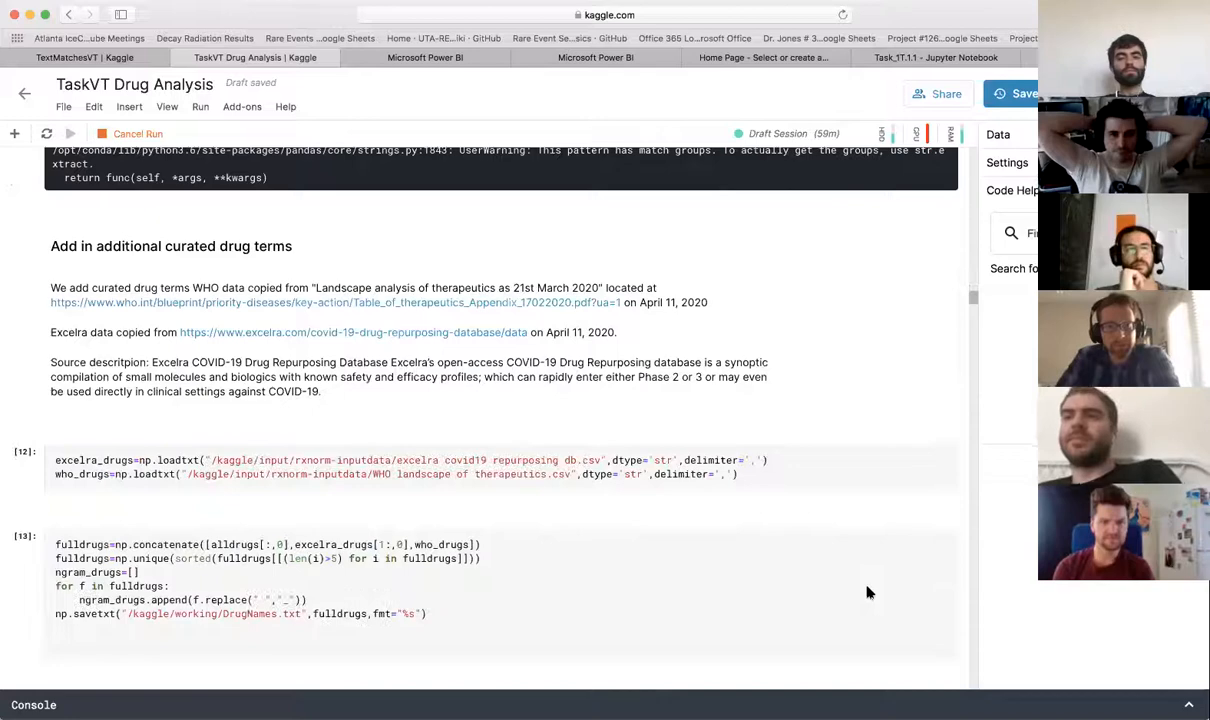
{"action": "scroll", "scroll_direction": "down", "scroll_amount": 3}
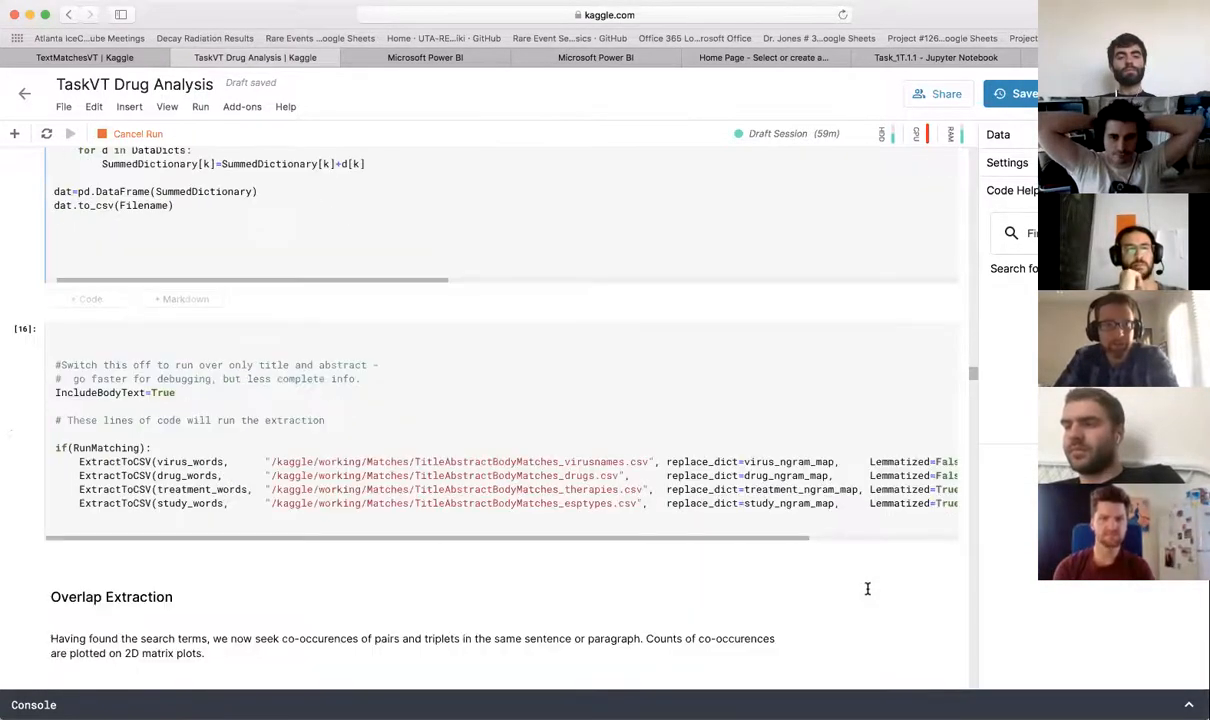
{"action": "scroll", "scroll_direction": "down", "scroll_amount": 3}
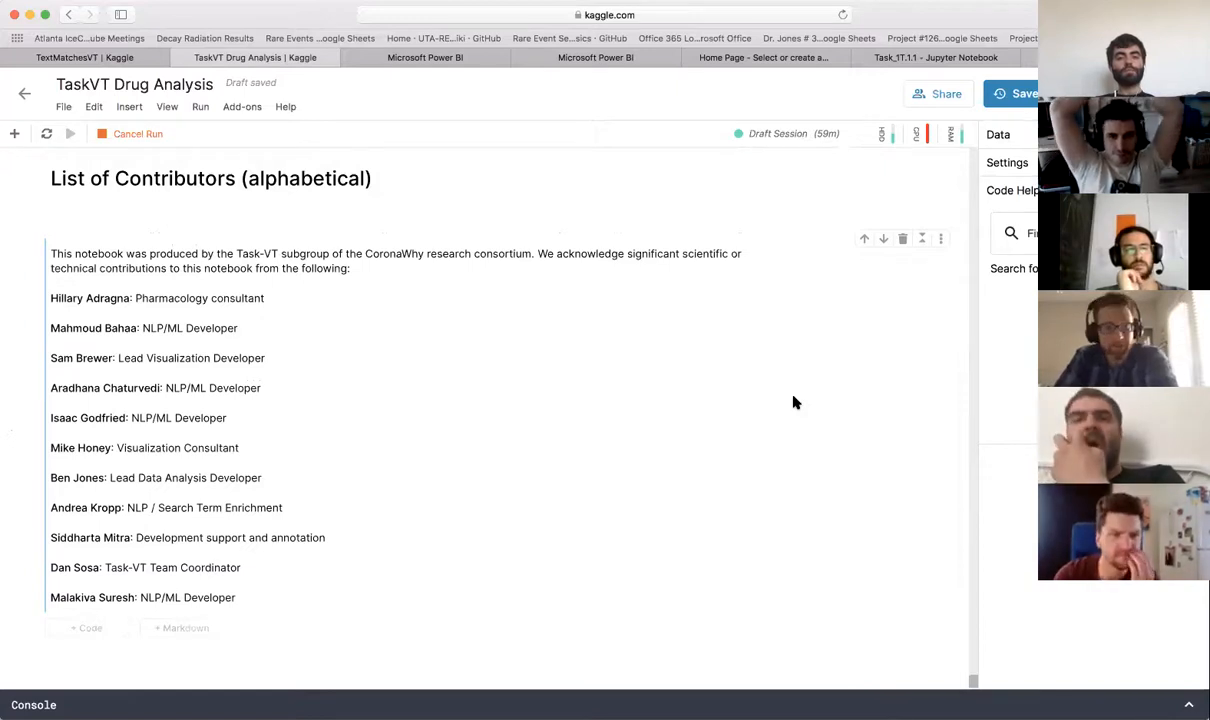
{"action": "mouse_move", "coordinate": [594, 496]}
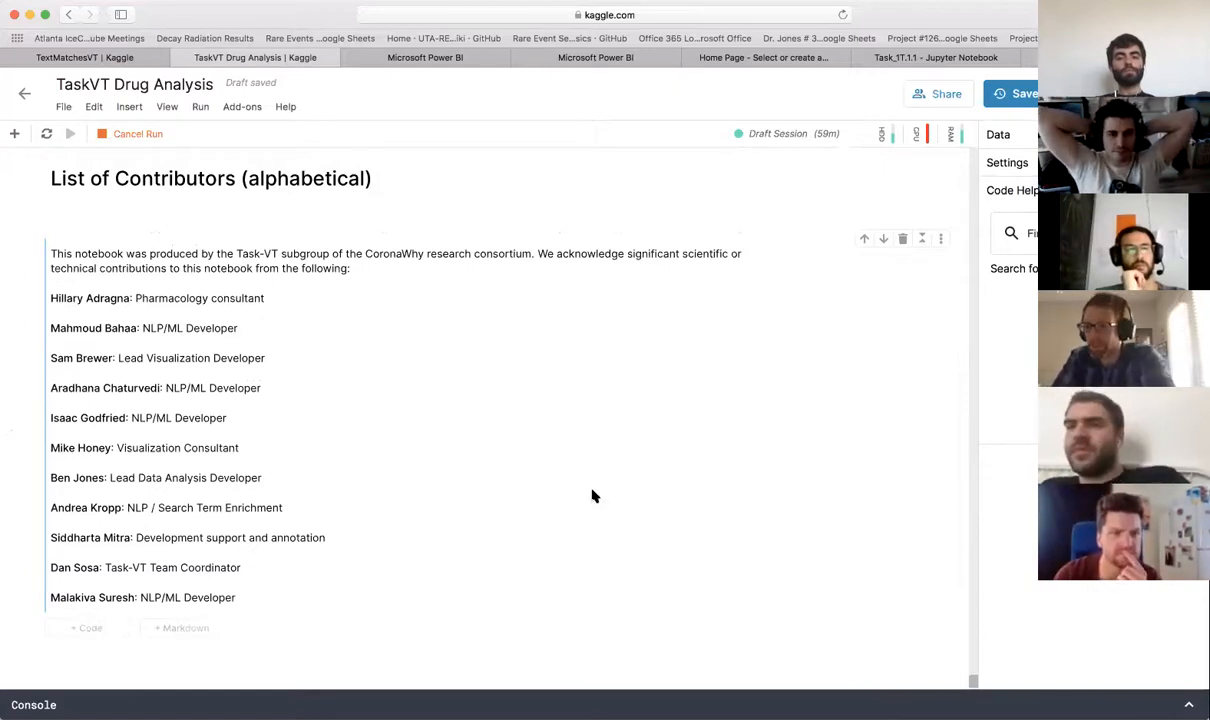
{"action": "scroll", "scroll_direction": "up", "scroll_amount": 3}
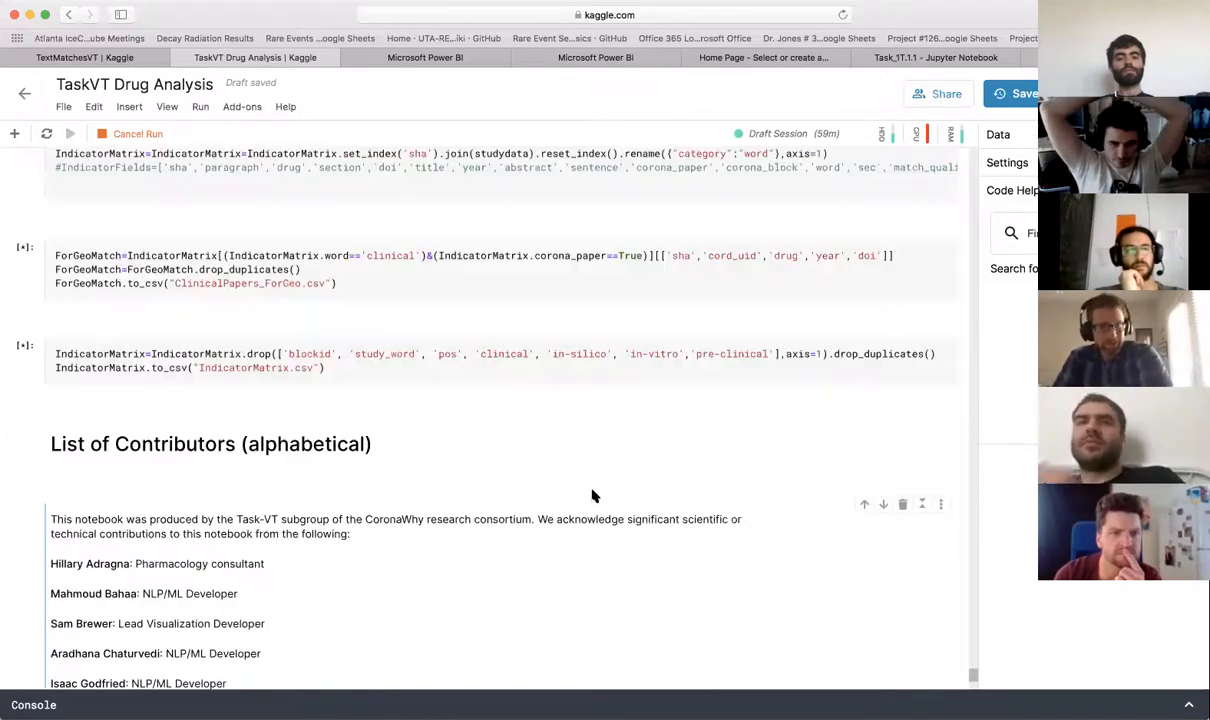